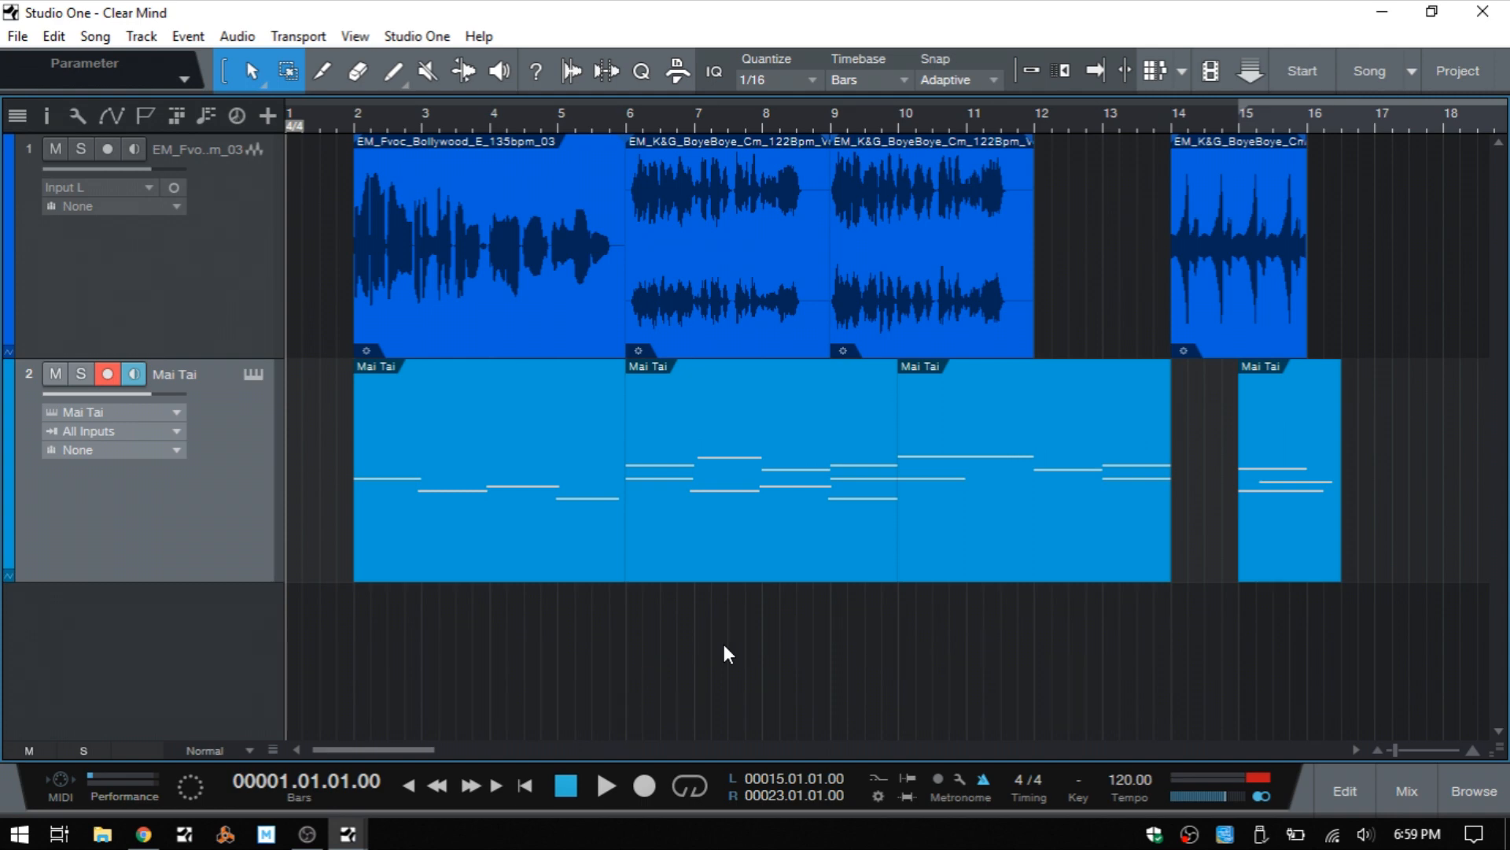
{"action": "mouse_move", "coordinate": [473, 274]}
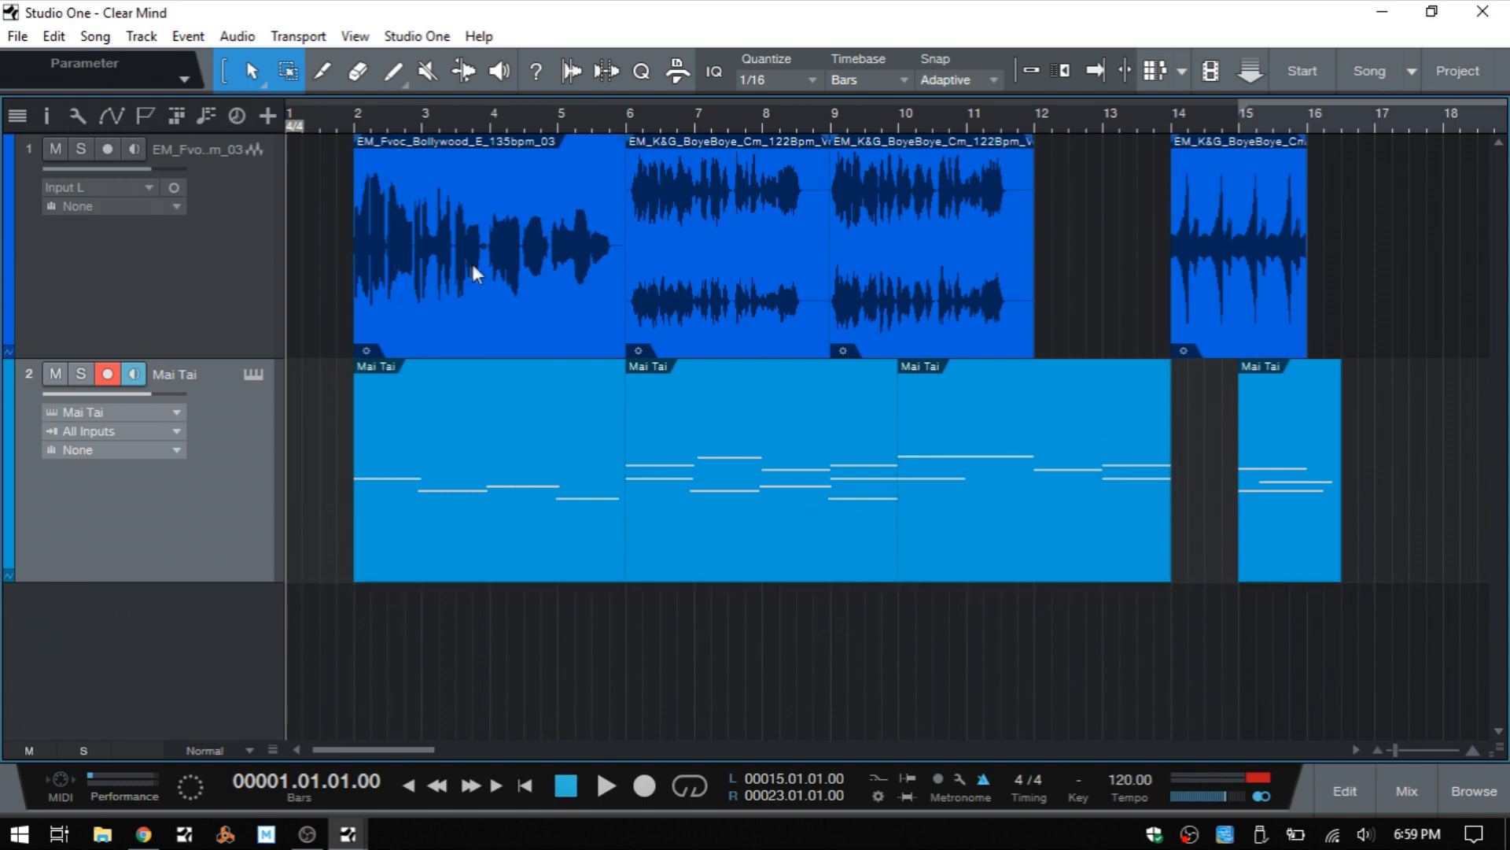
{"action": "mouse_move", "coordinate": [763, 324]}
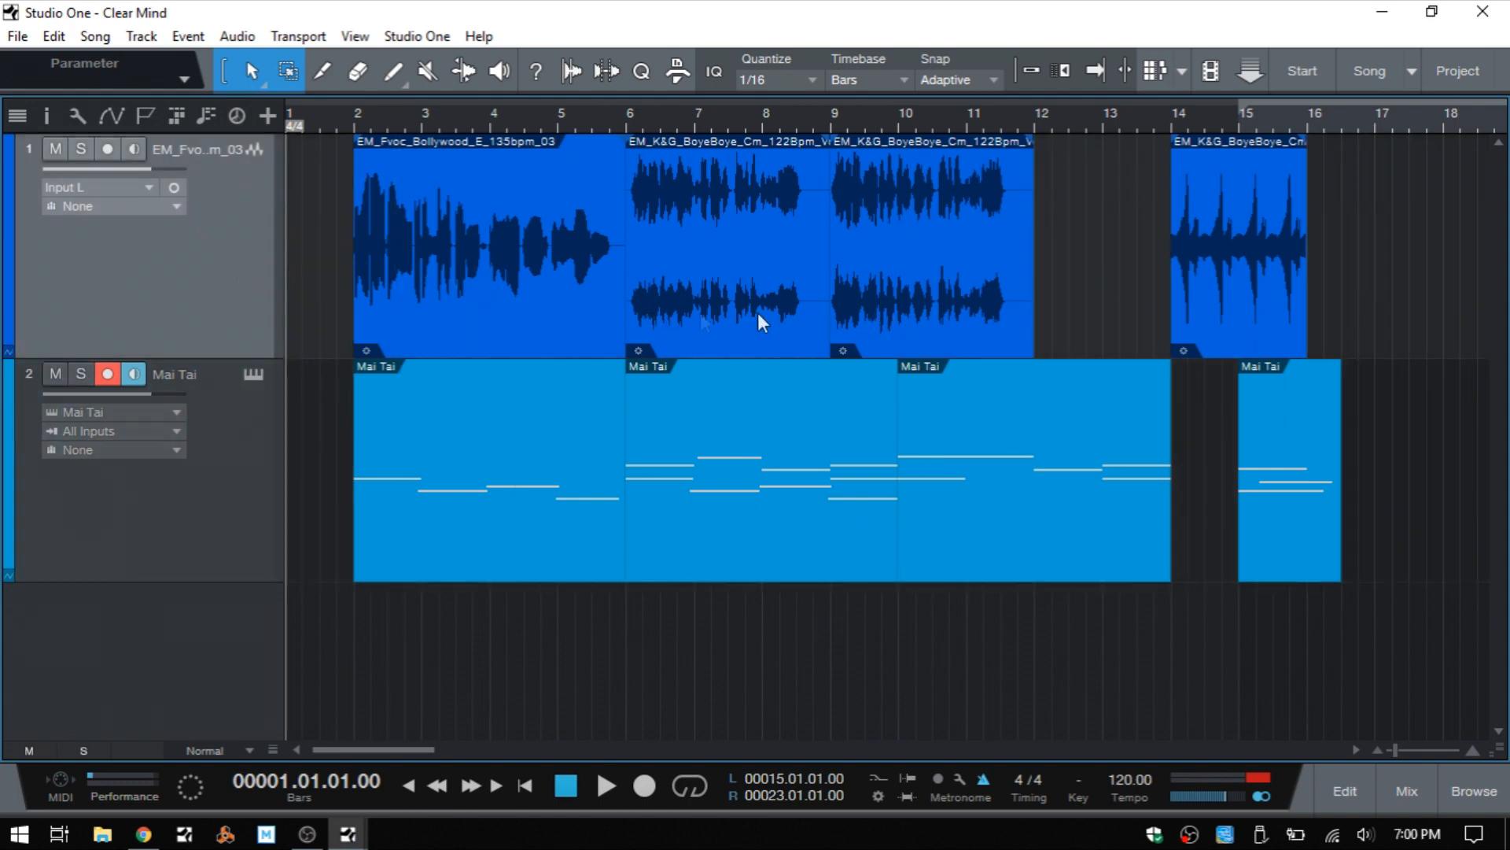
- Enable Ripple Edit and delete the bars 9–12 audio event so the last event shifts to bar 11
{"action": "left_click", "coordinate": [937, 251]}
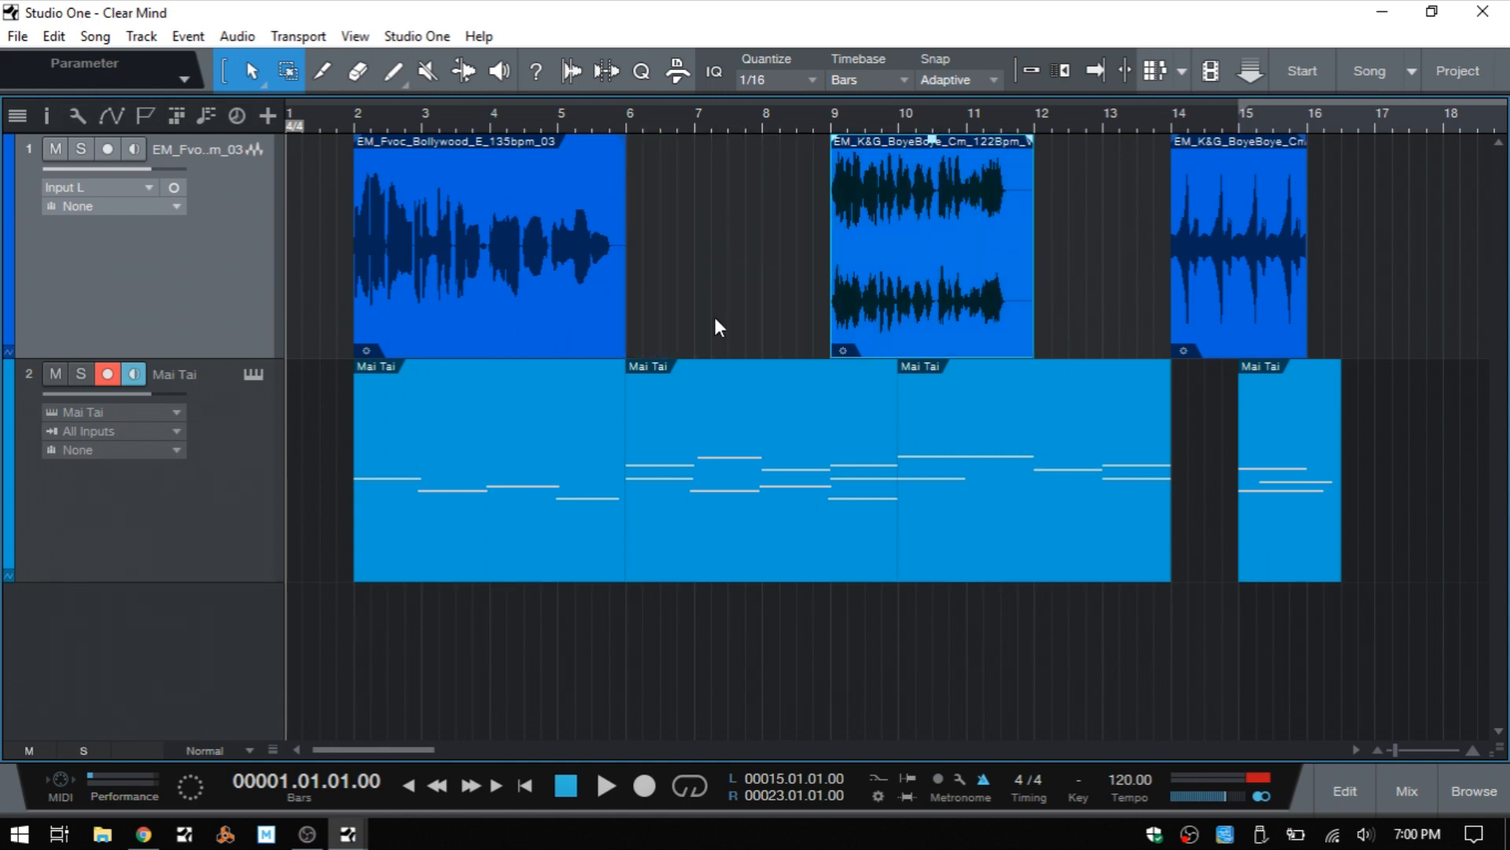
{"action": "mouse_move", "coordinate": [802, 271]}
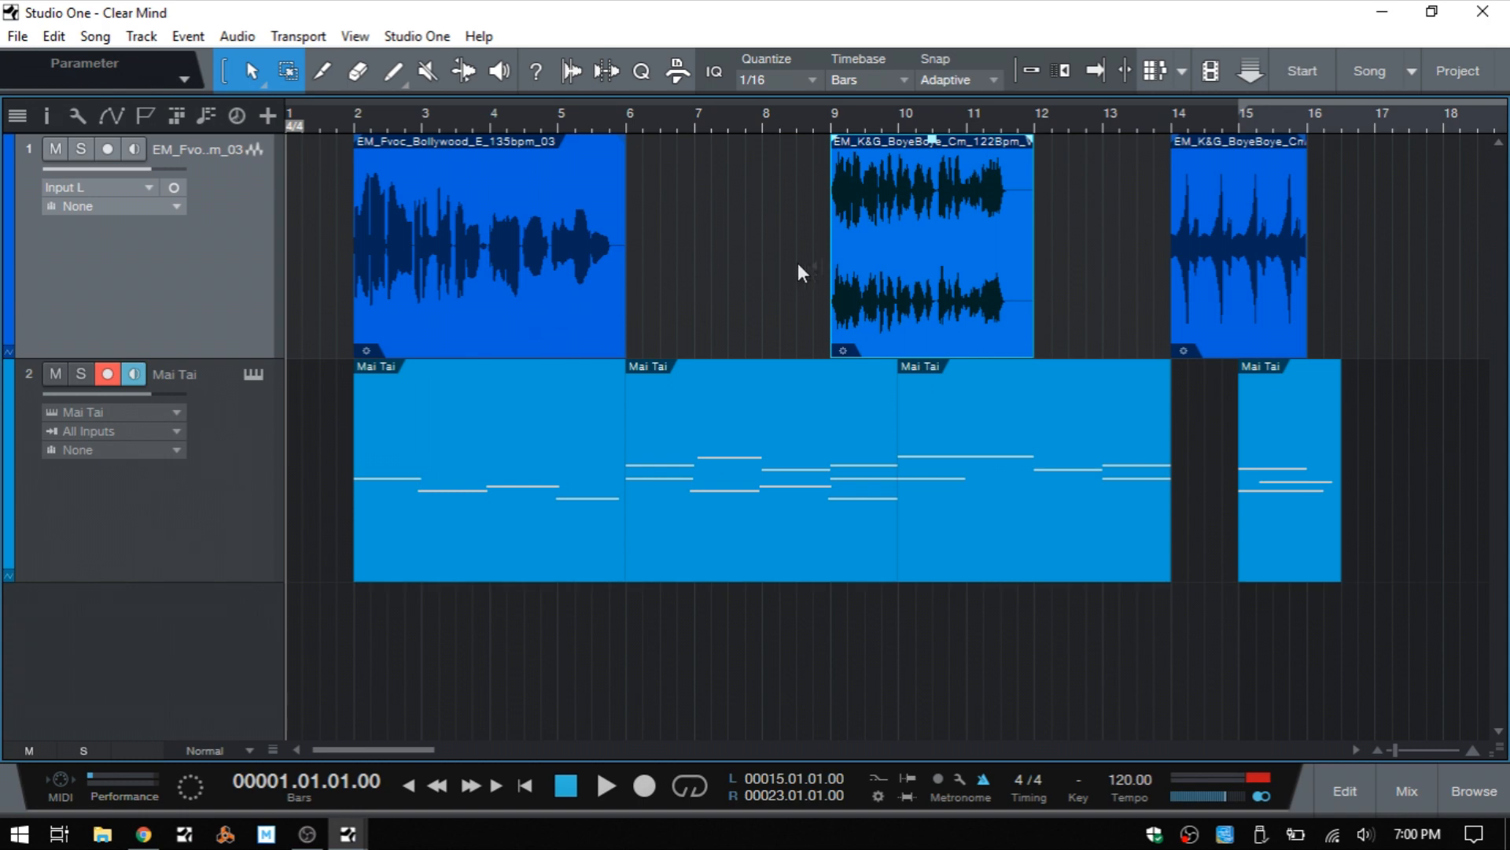
{"action": "mouse_move", "coordinate": [885, 306]}
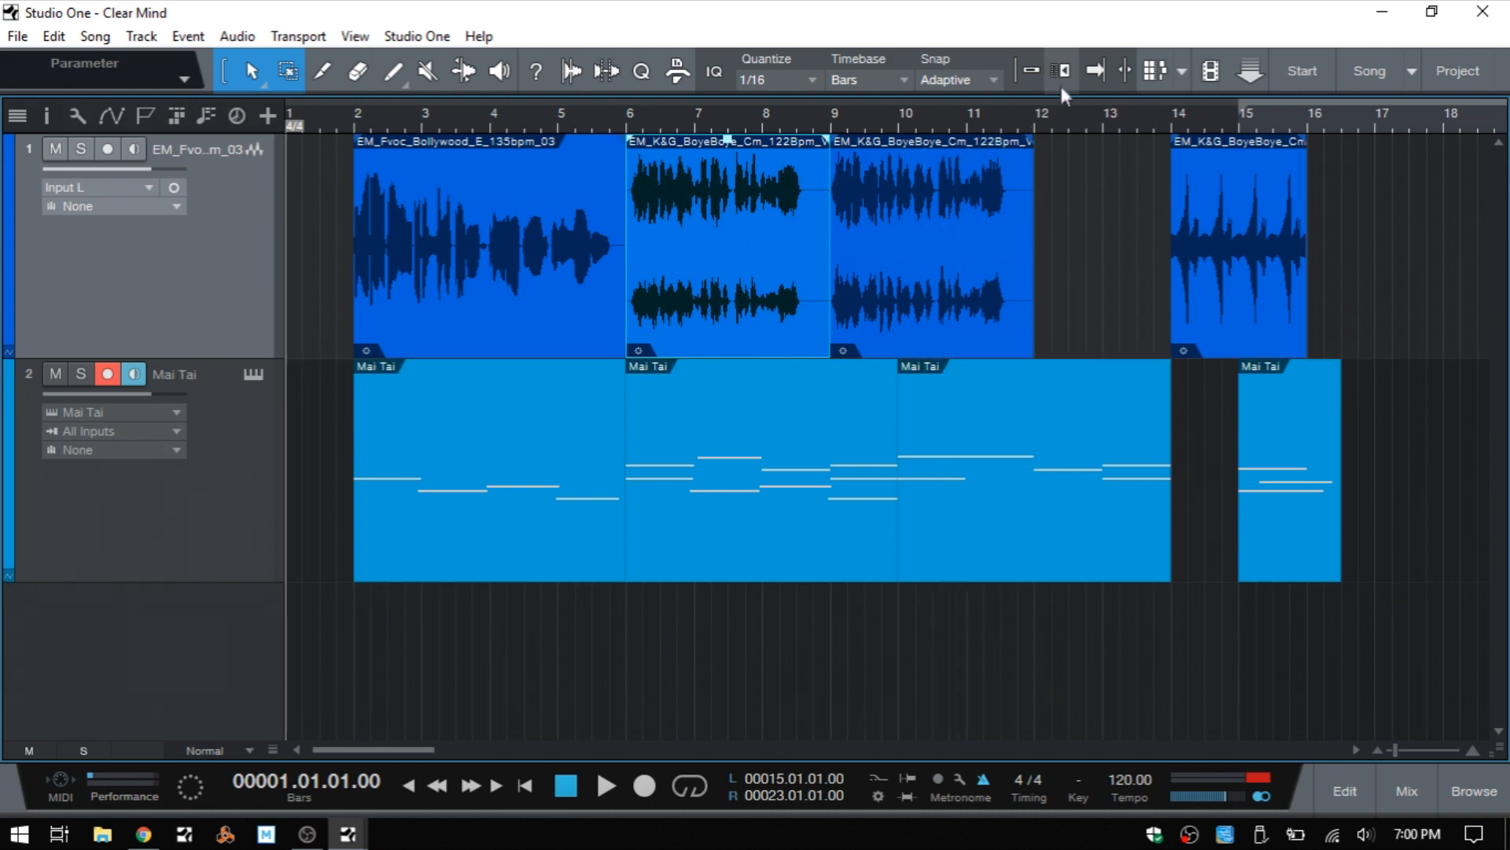
{"action": "mouse_move", "coordinate": [1062, 70]}
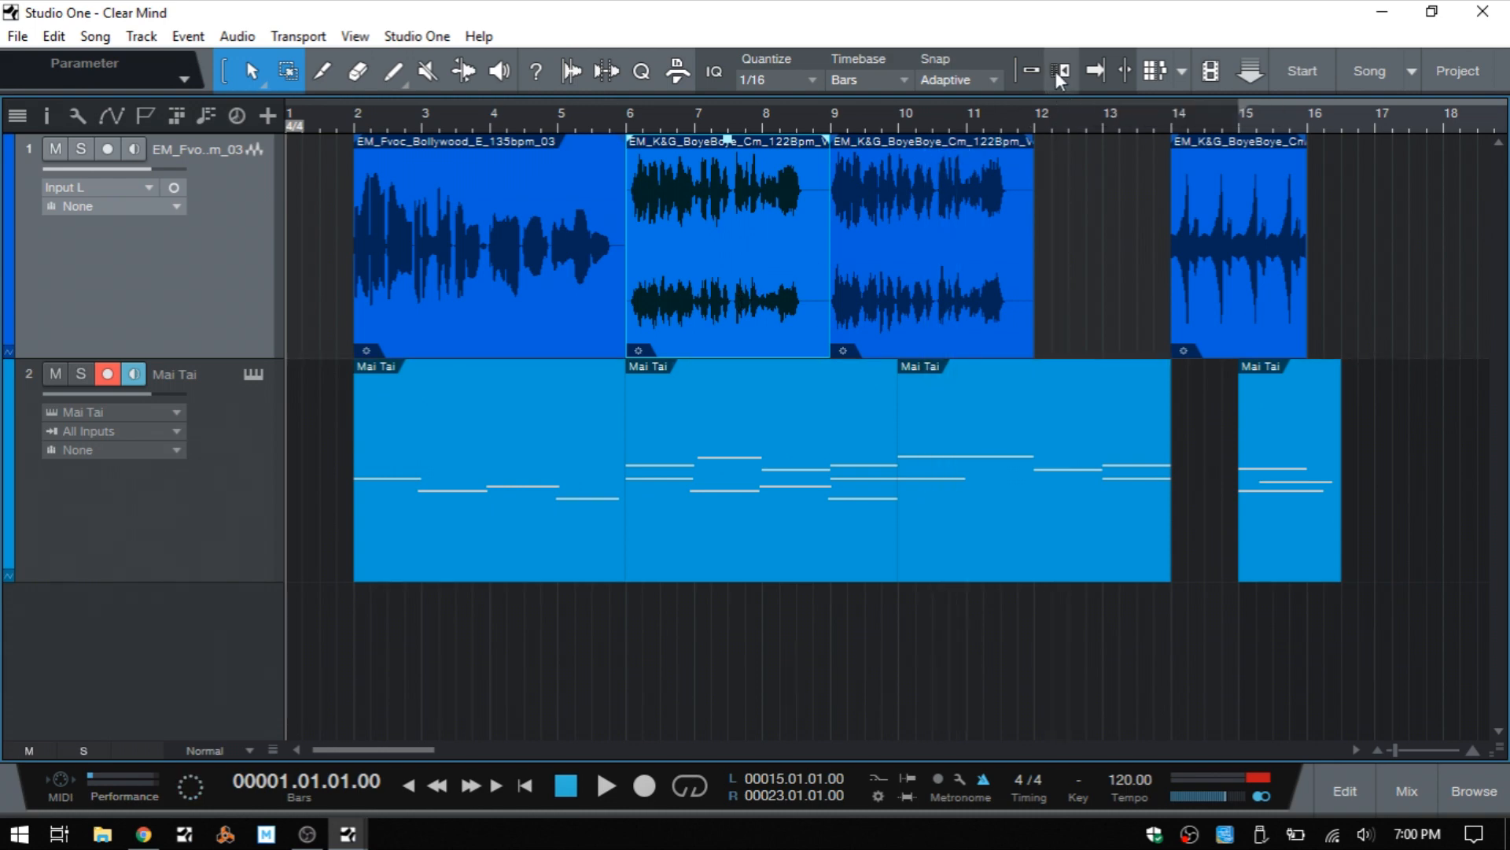
{"action": "mouse_move", "coordinate": [1057, 75]}
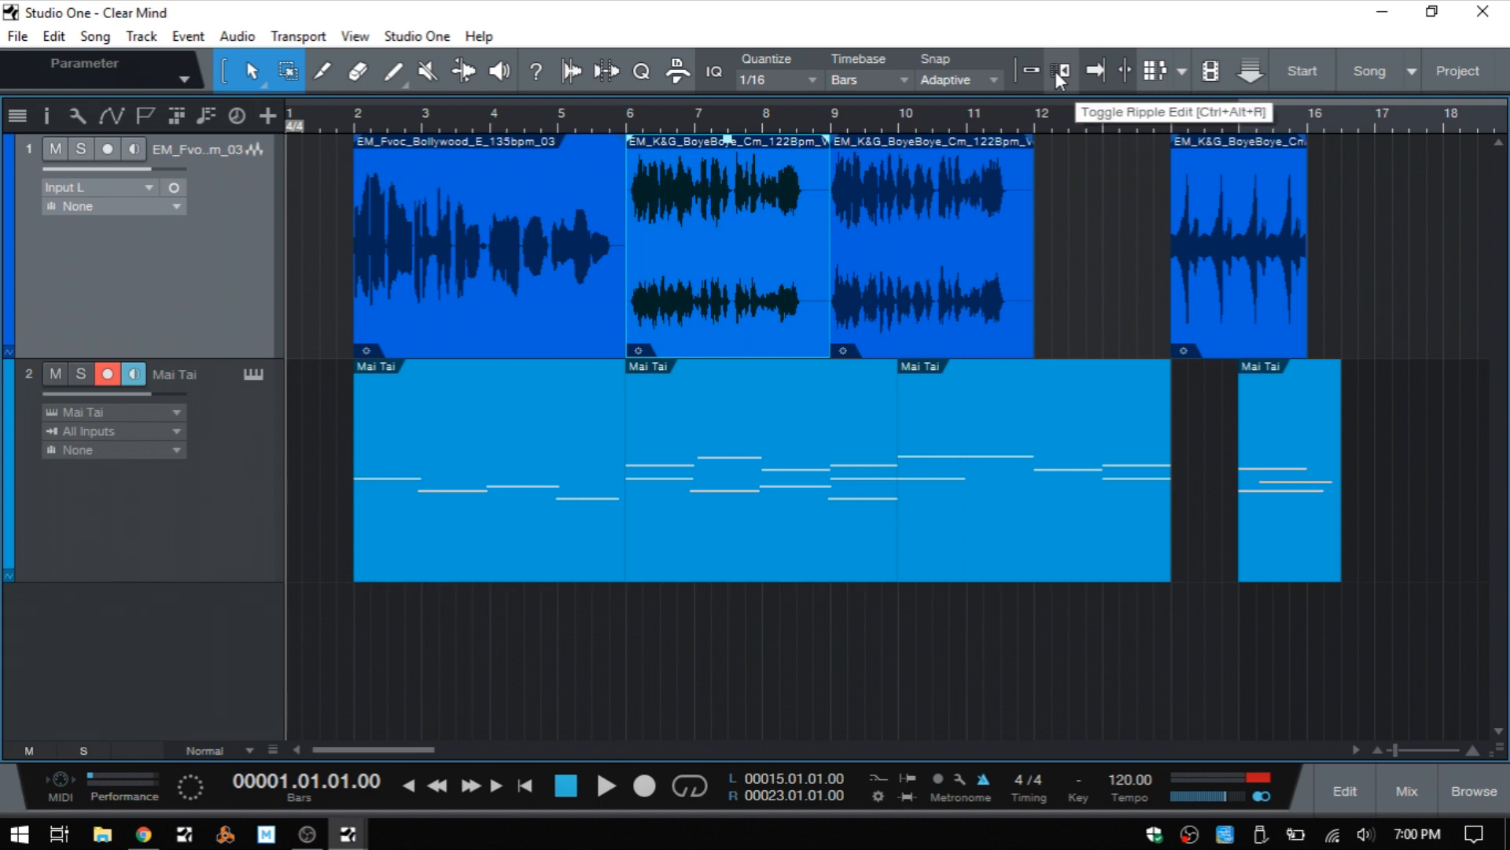
{"action": "left_click", "coordinate": [1061, 71]}
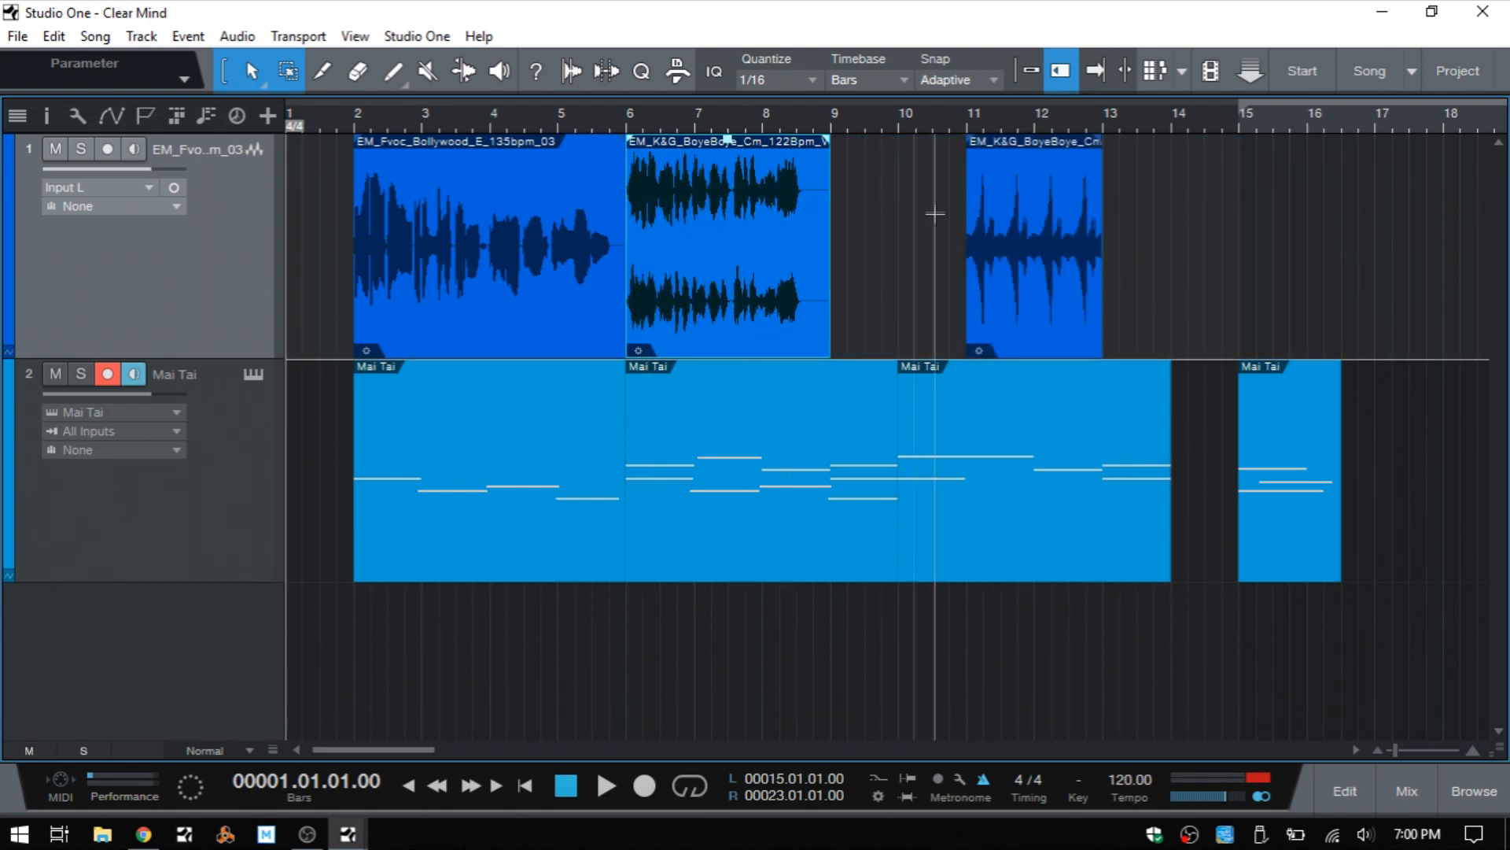
{"action": "mouse_move", "coordinate": [899, 245]}
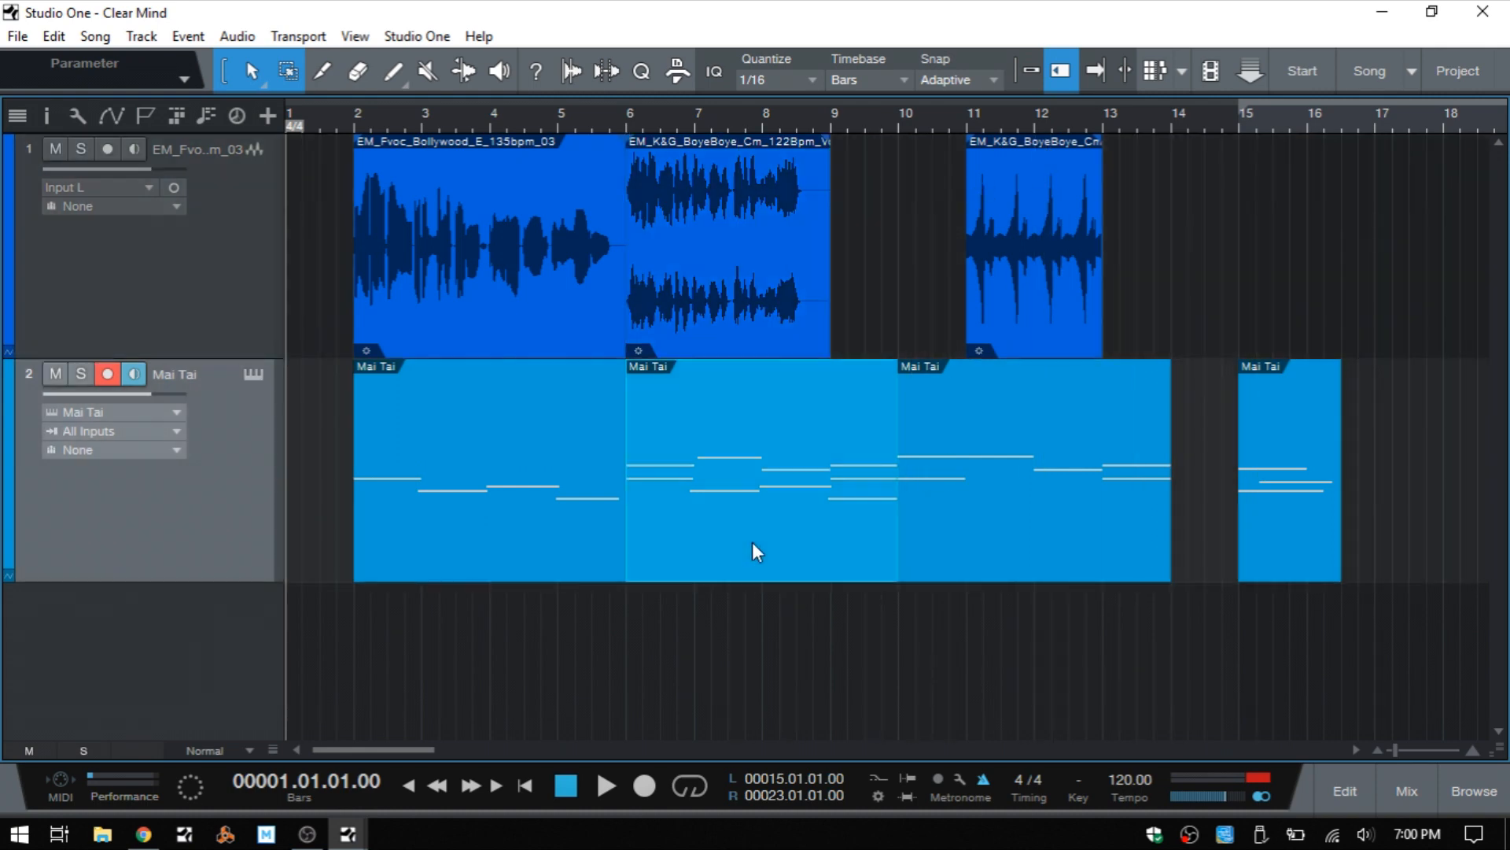
{"action": "mouse_move", "coordinate": [771, 574]}
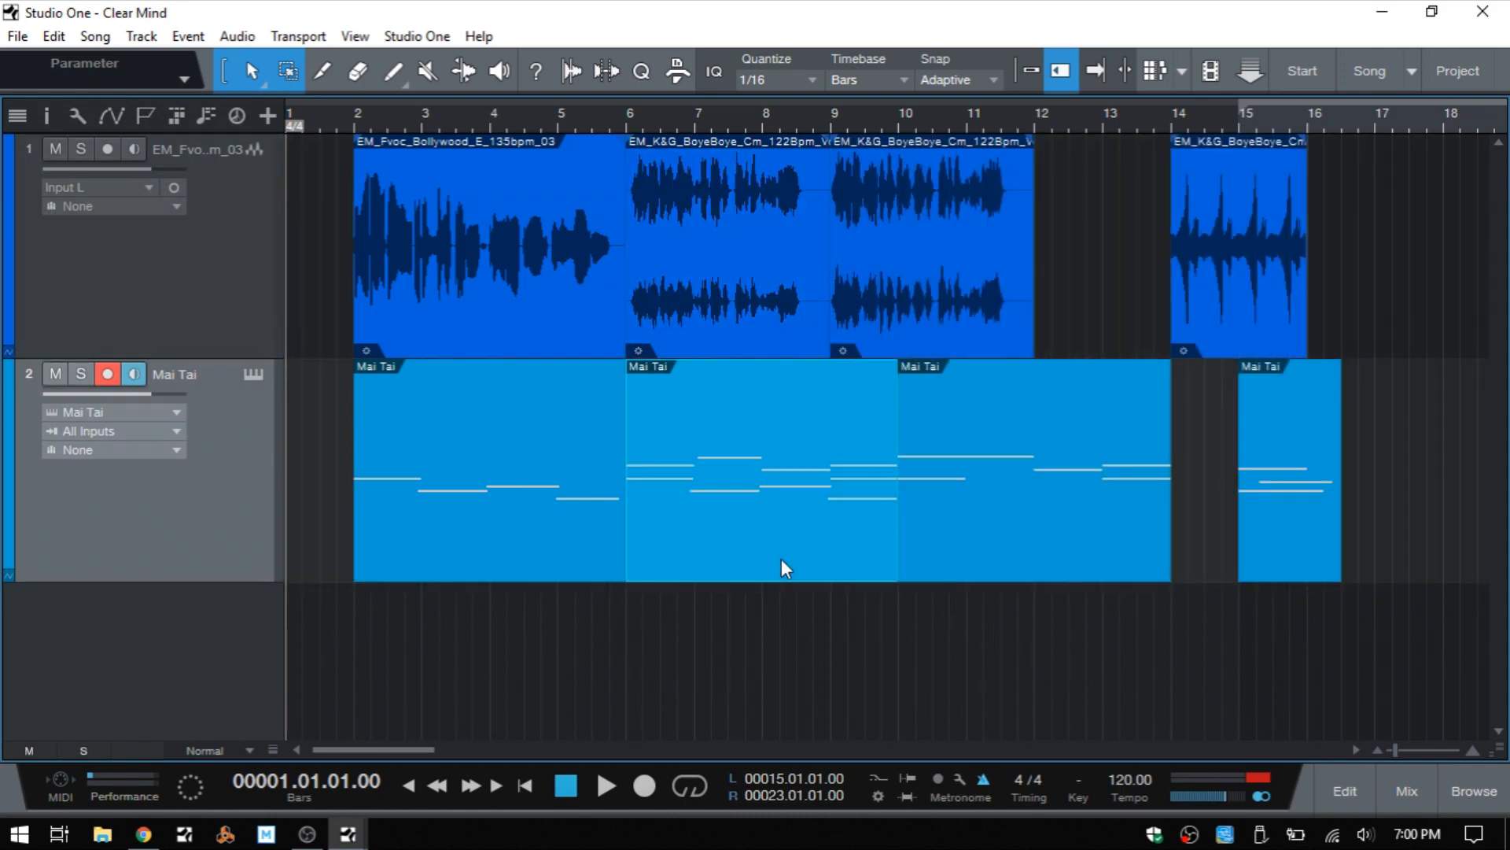
{"action": "mouse_move", "coordinate": [766, 551]}
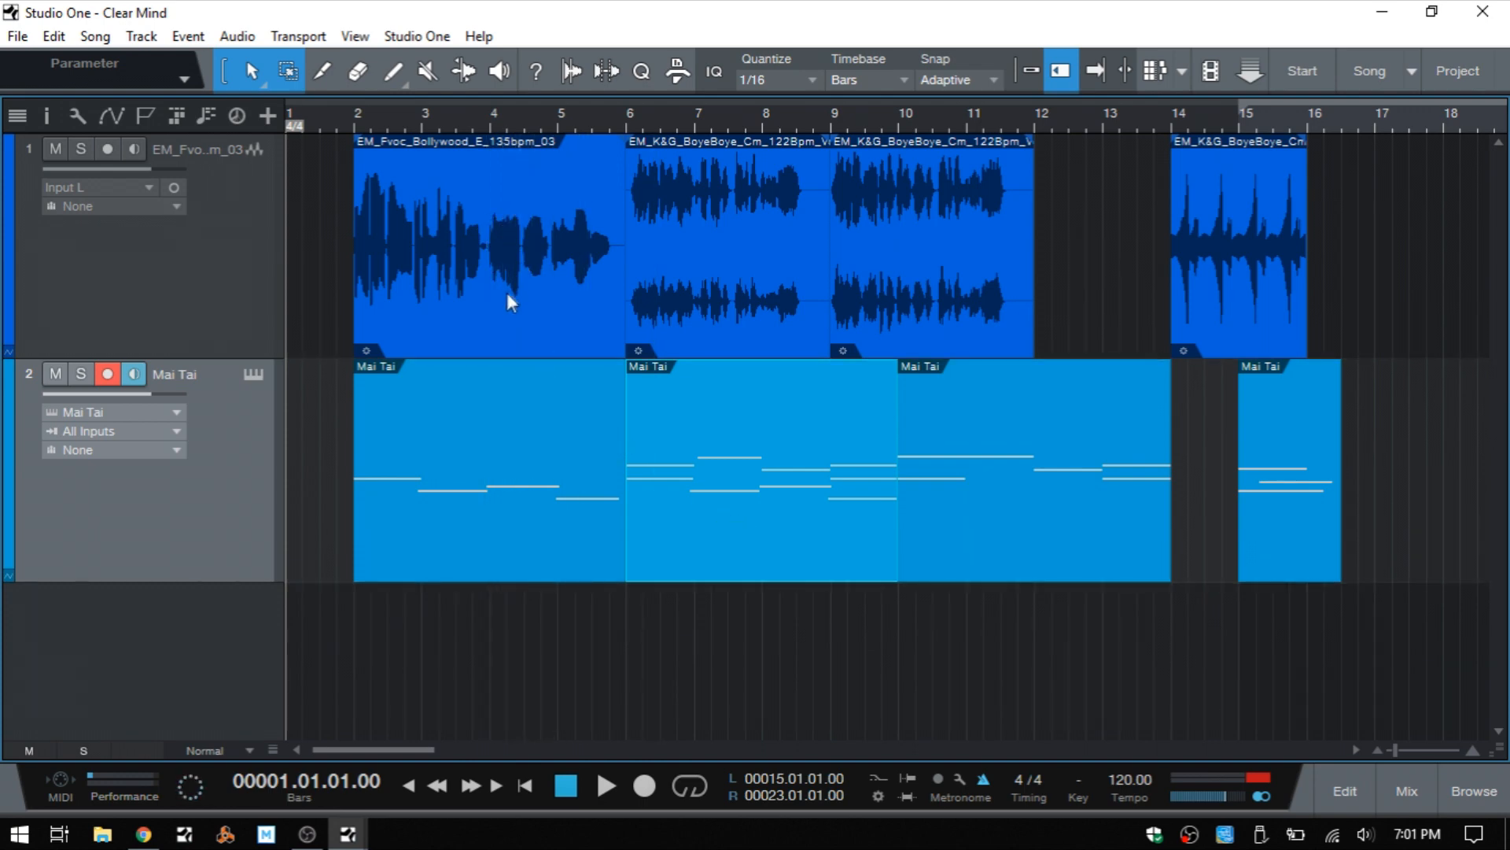
{"action": "mouse_move", "coordinate": [513, 299]}
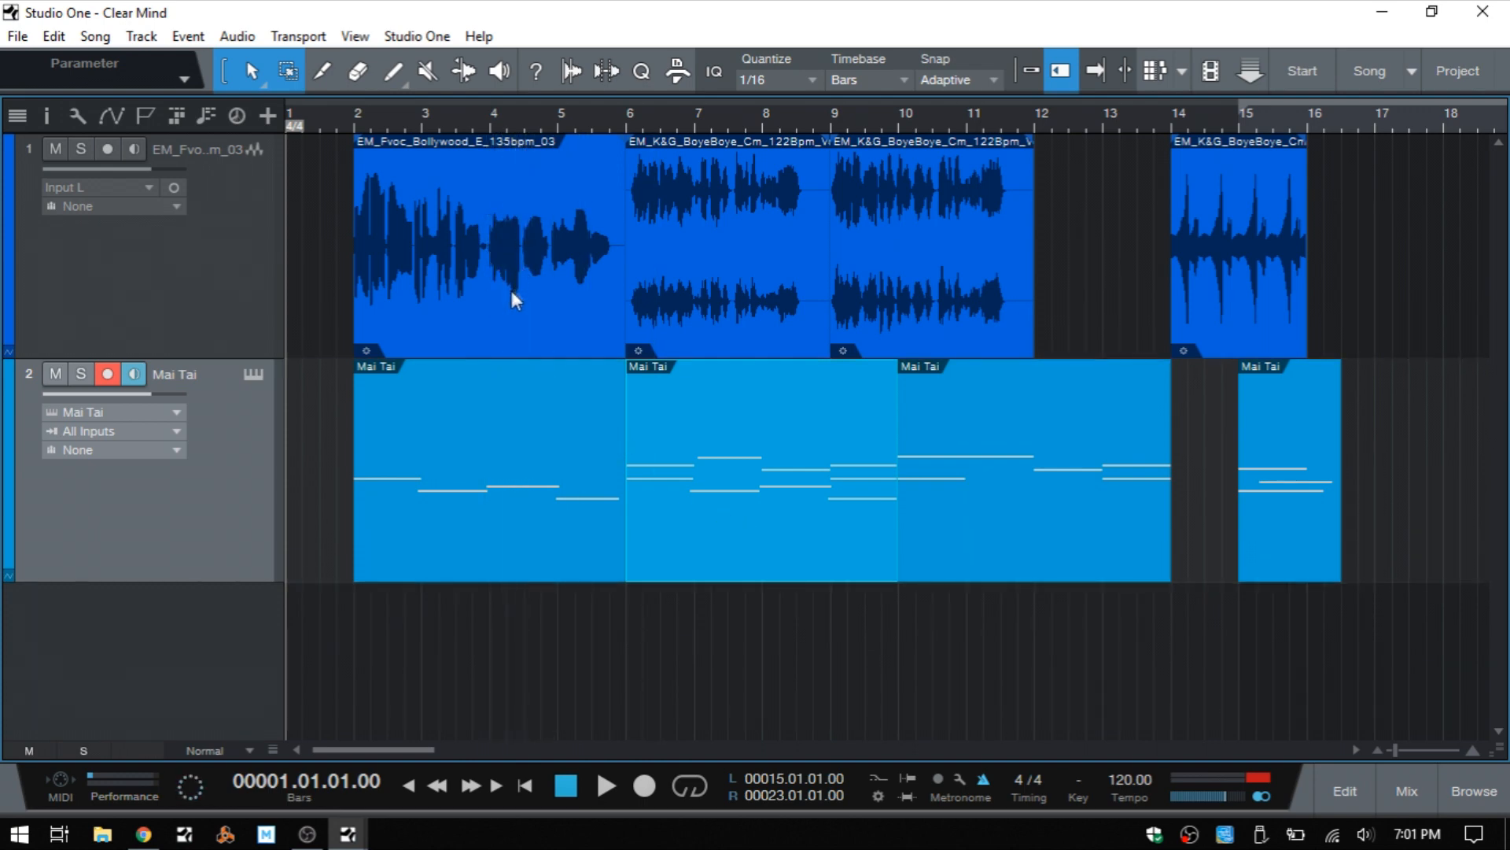
{"action": "mouse_move", "coordinate": [496, 271]}
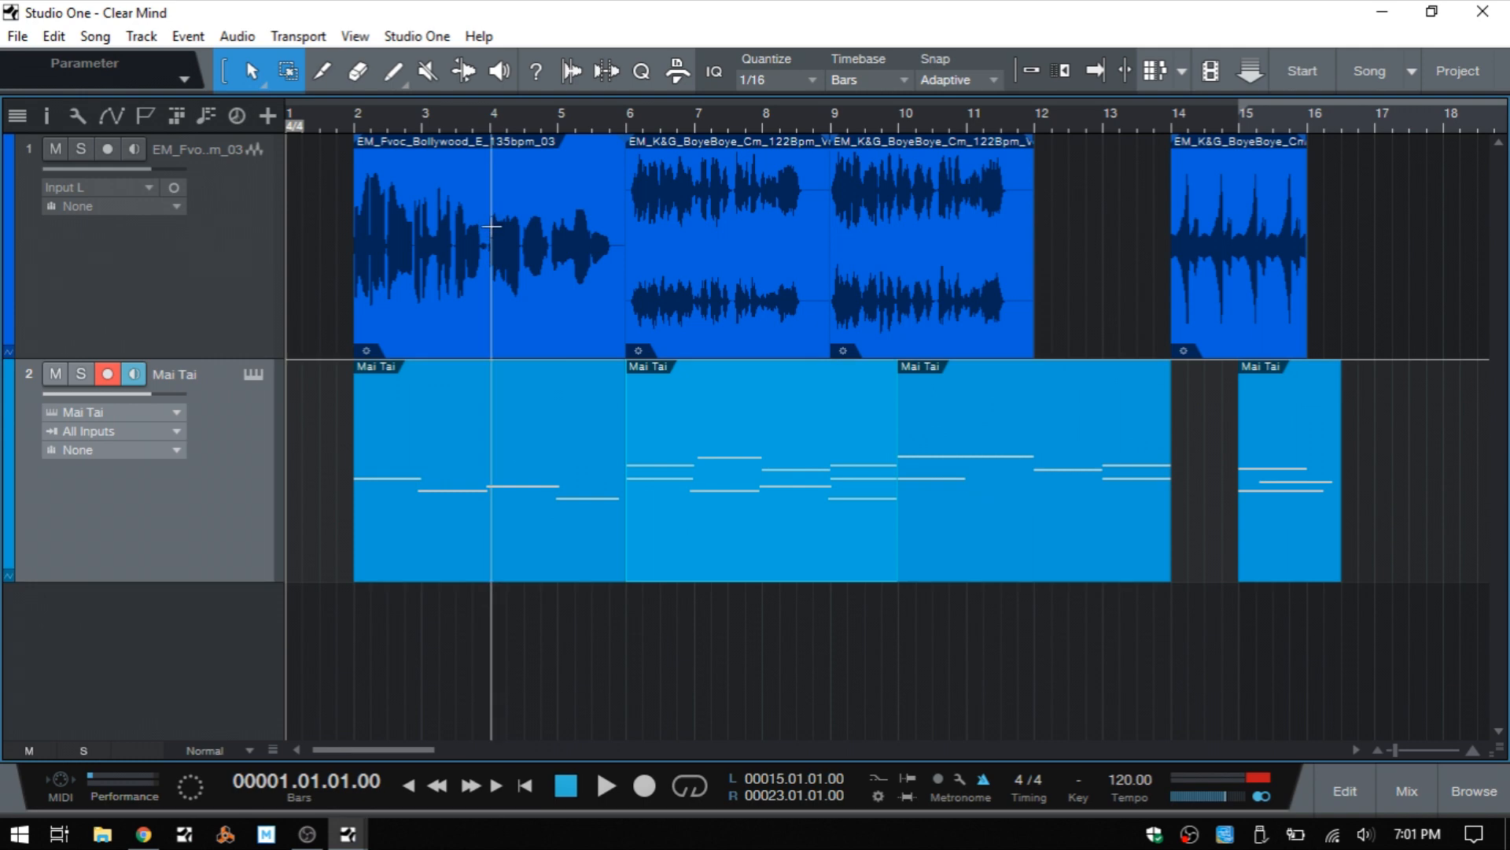
- Split the Bollywood vocal event at bar 4 and trim its second piece shorter
{"action": "left_click_drag", "start_coordinate": [492, 231], "coordinate": [521, 231]}
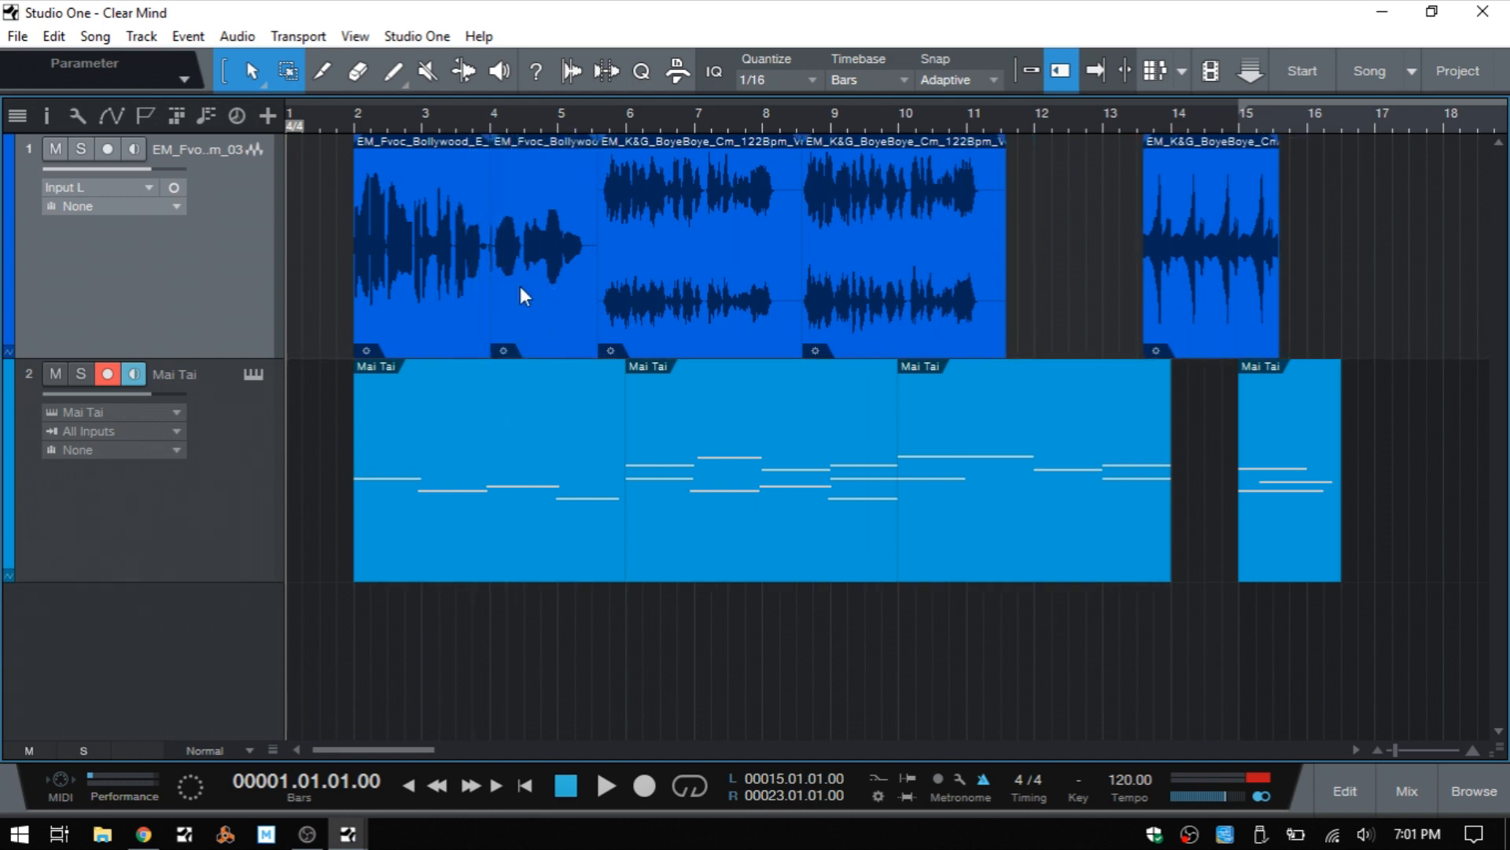
{"action": "mouse_move", "coordinate": [497, 526]}
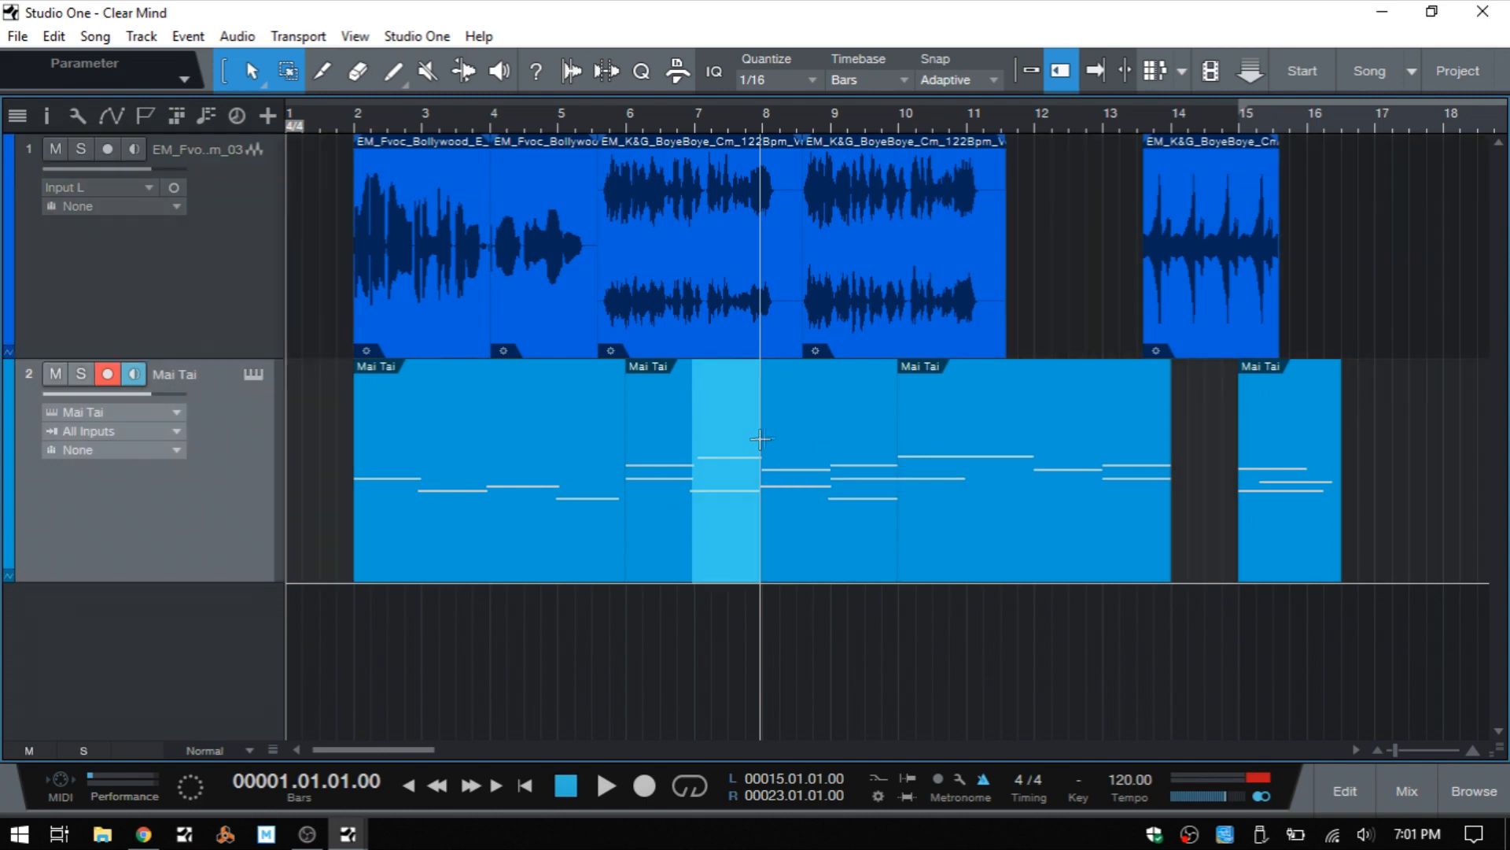
{"action": "mouse_move", "coordinate": [1026, 70]}
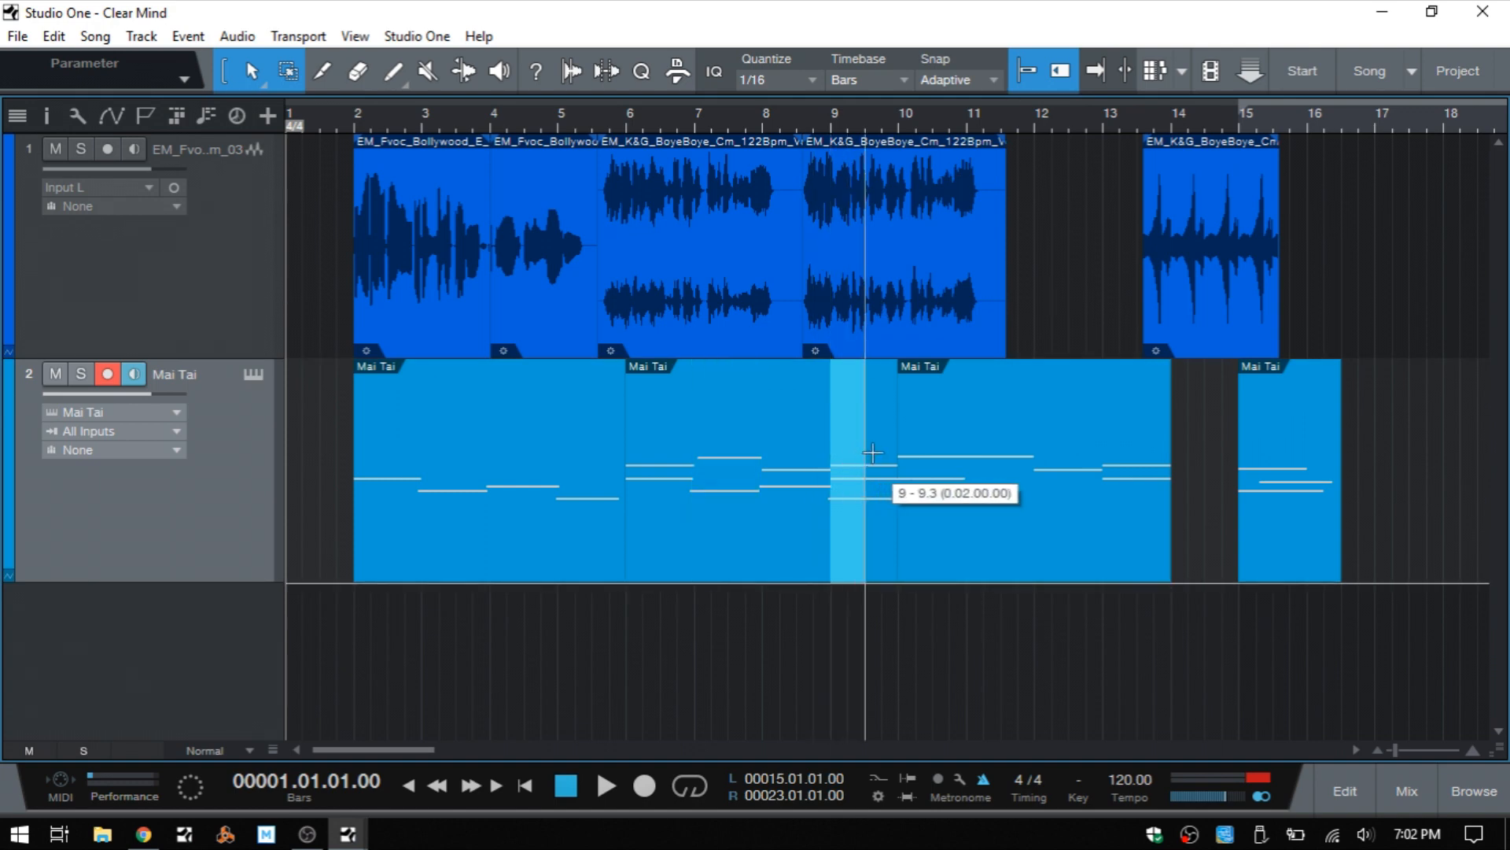
{"action": "mouse_move", "coordinate": [867, 456]}
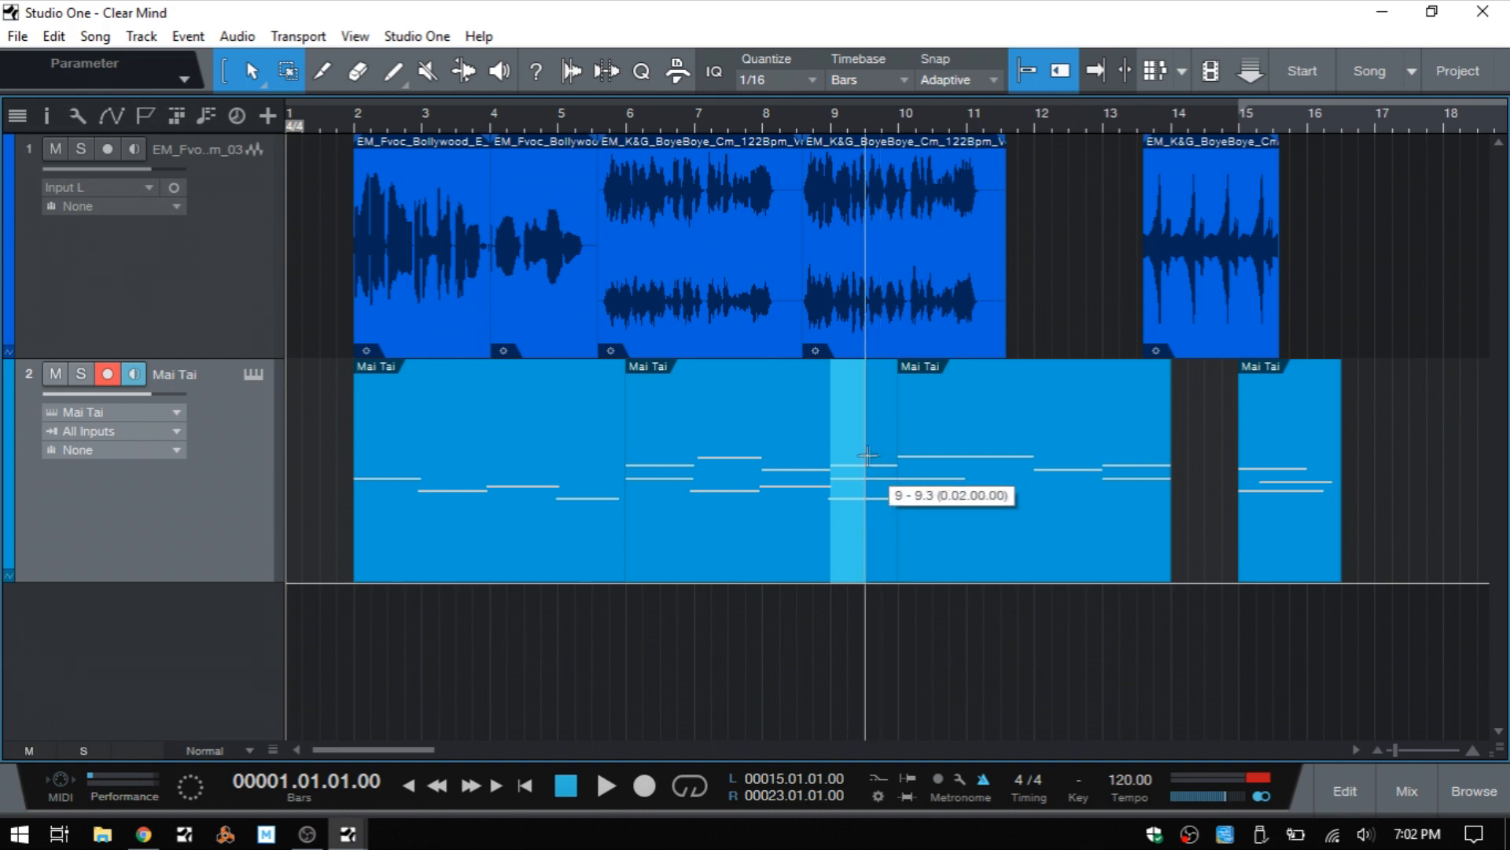
{"action": "mouse_move", "coordinate": [774, 95]}
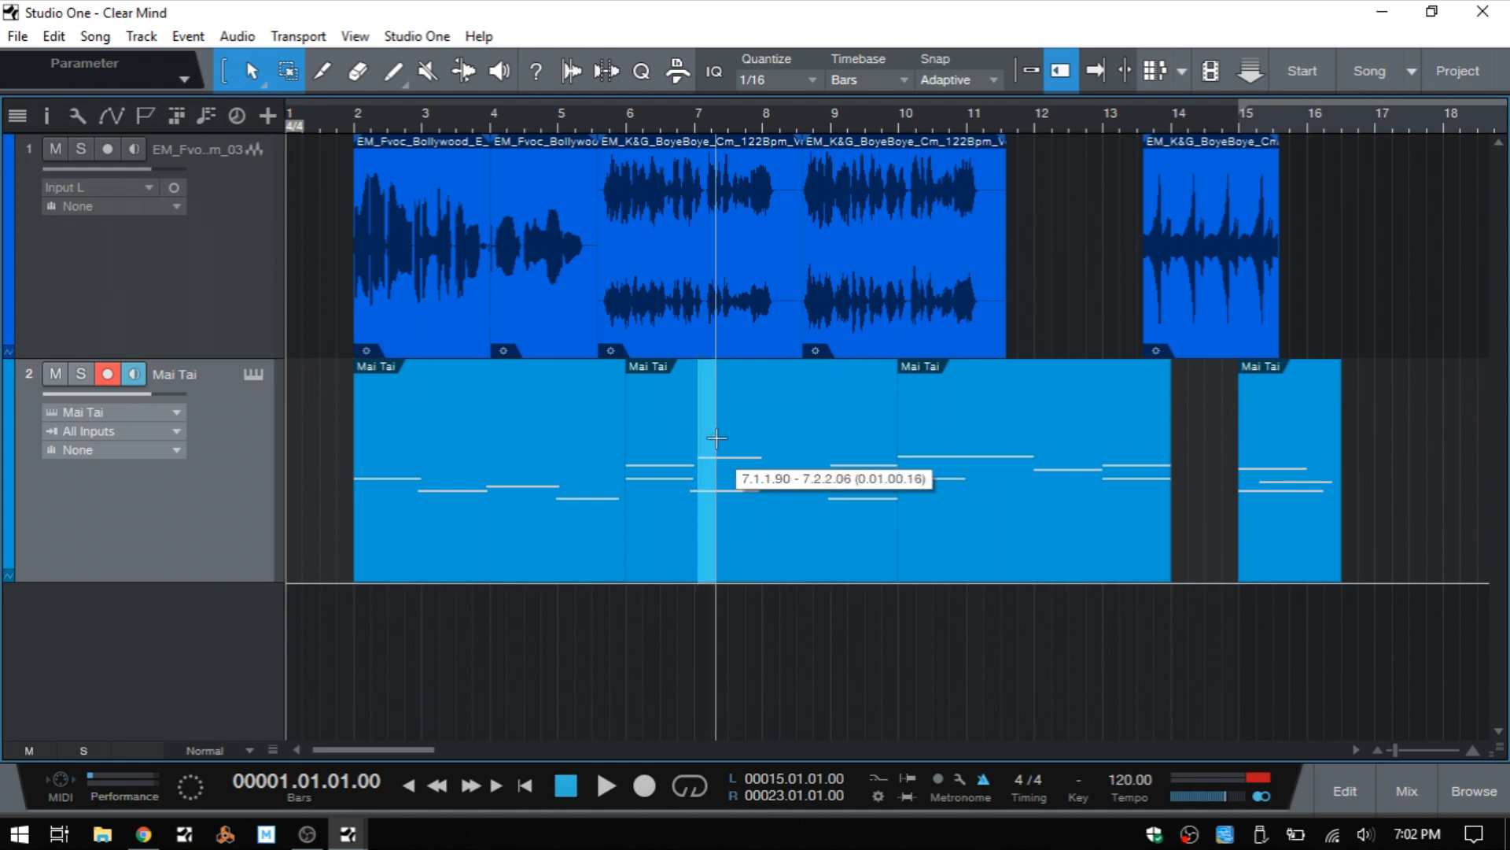
- Range-select about one bar of the Mai Tai part at bar 7 and delete it
{"action": "left_click_drag", "start_coordinate": [716, 439], "coordinate": [759, 434]}
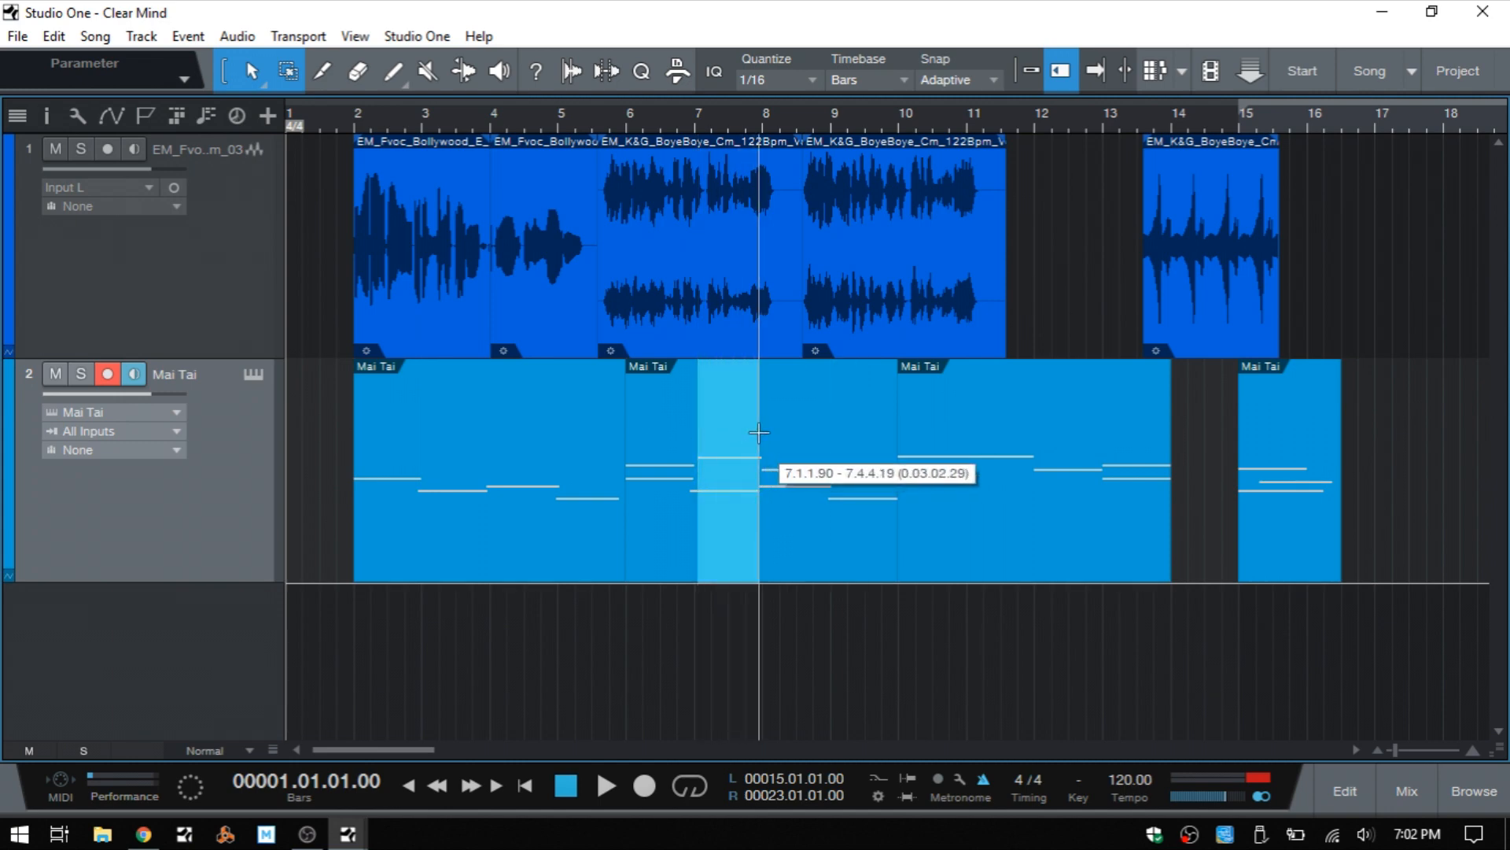
{"action": "mouse_move", "coordinate": [690, 422]}
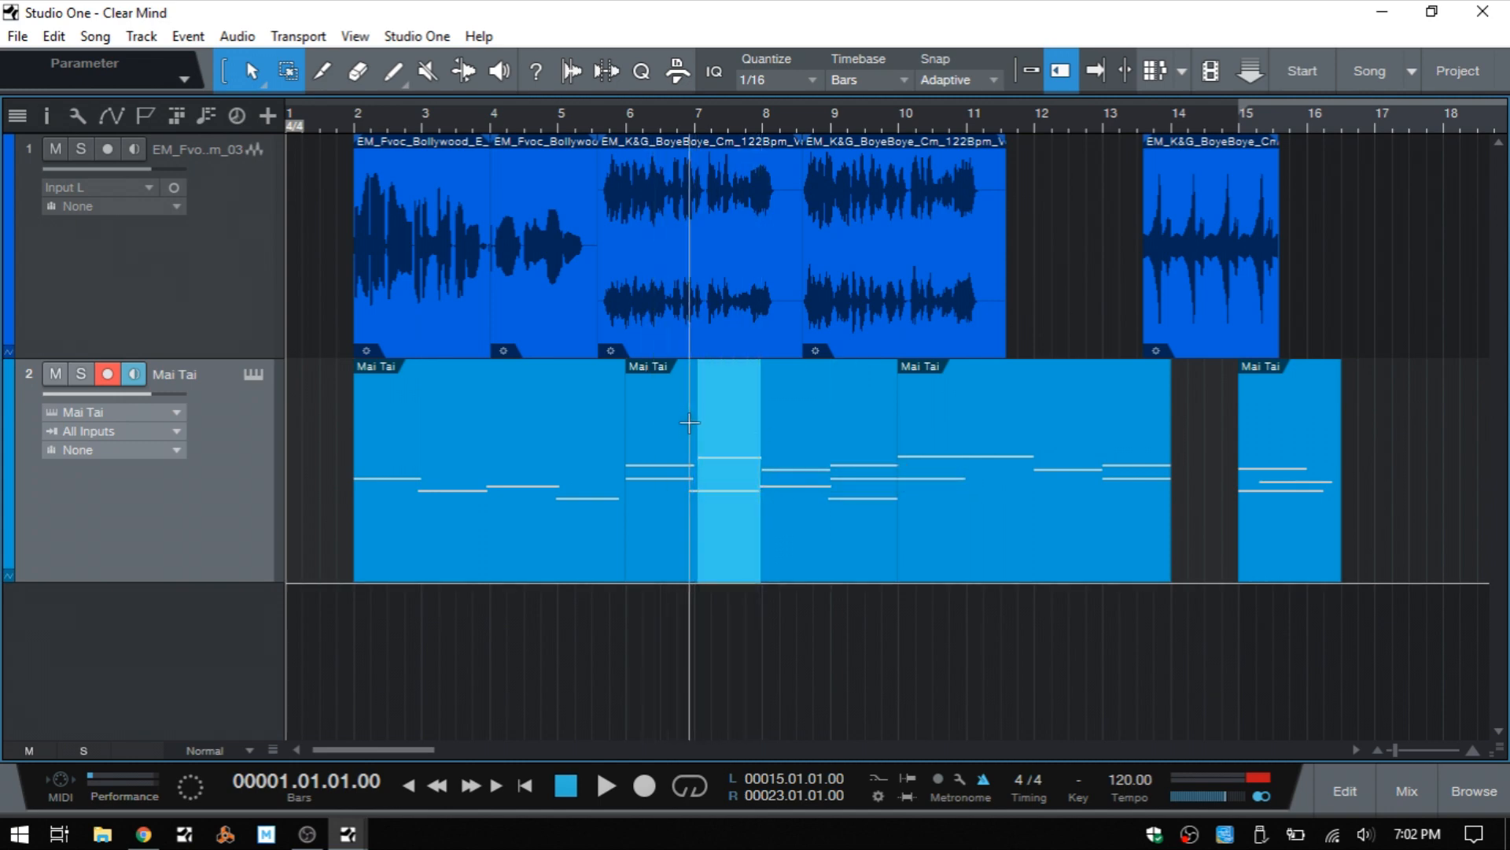
{"action": "left_click_drag", "start_coordinate": [689, 422], "coordinate": [758, 422]}
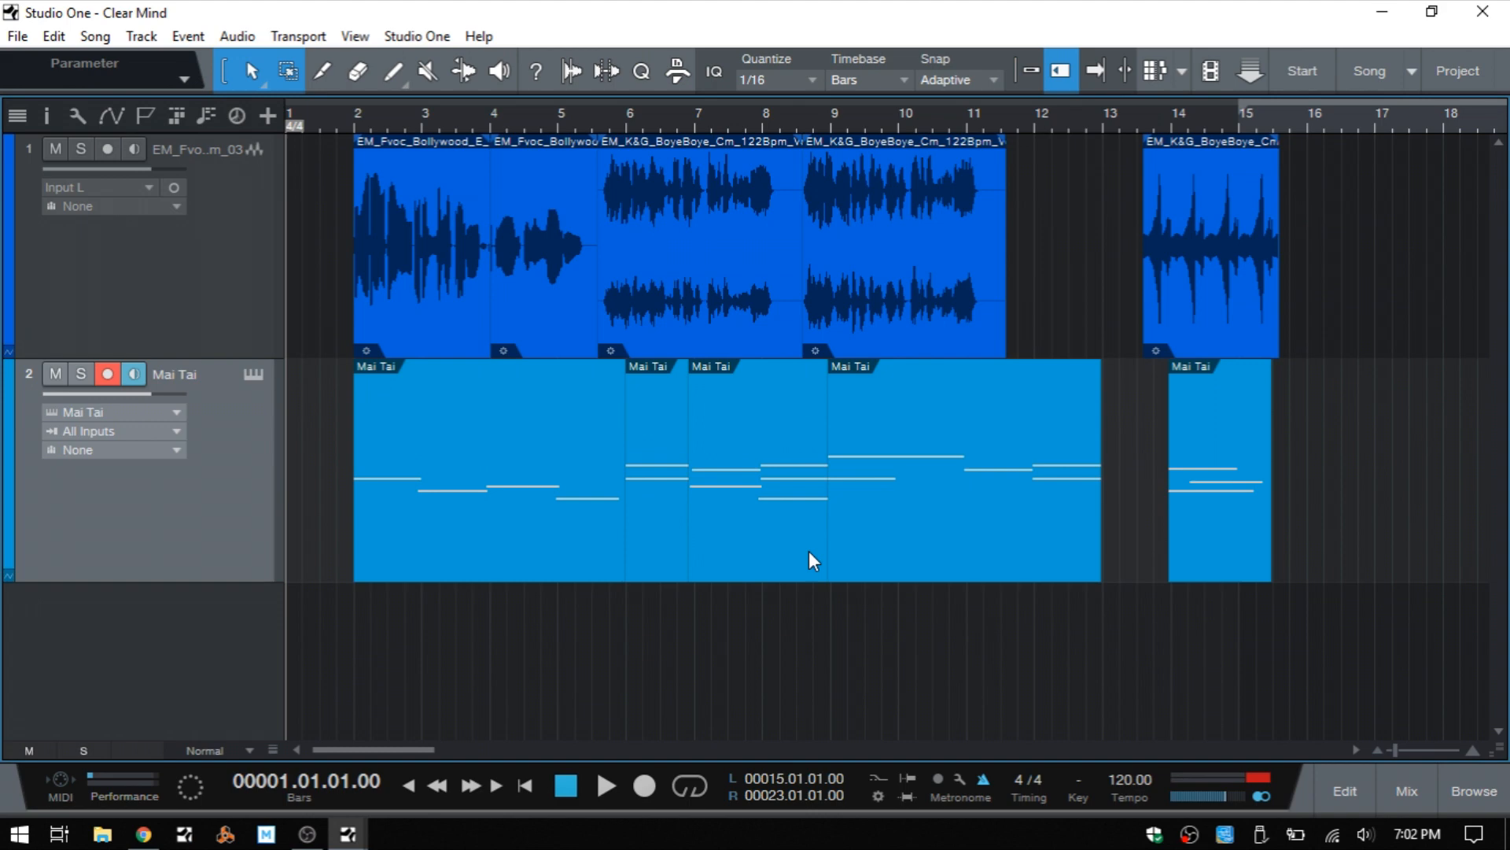
{"action": "mouse_move", "coordinate": [777, 526]}
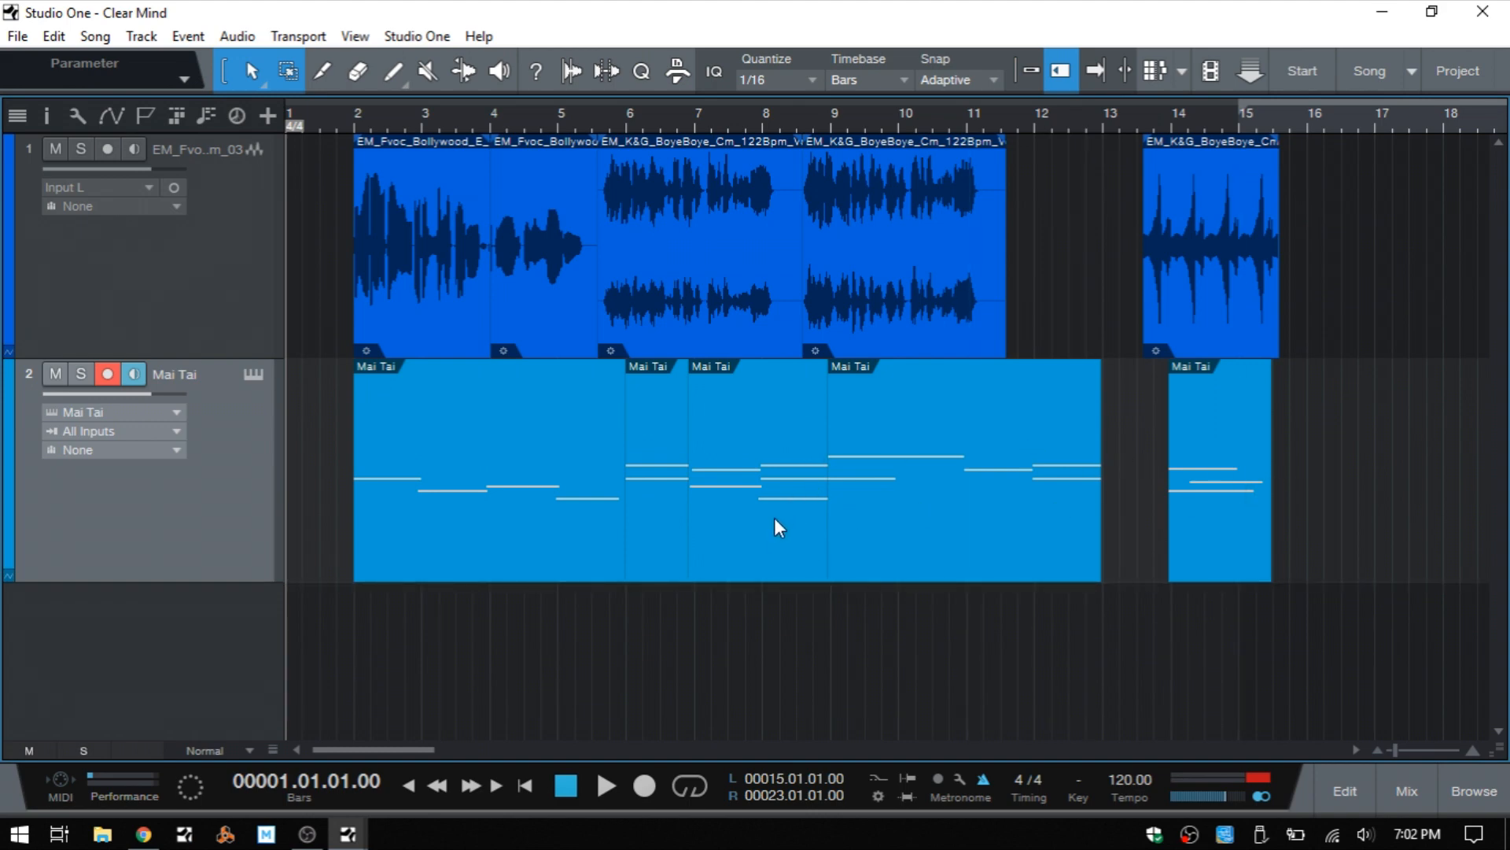
{"action": "mouse_move", "coordinate": [746, 488]}
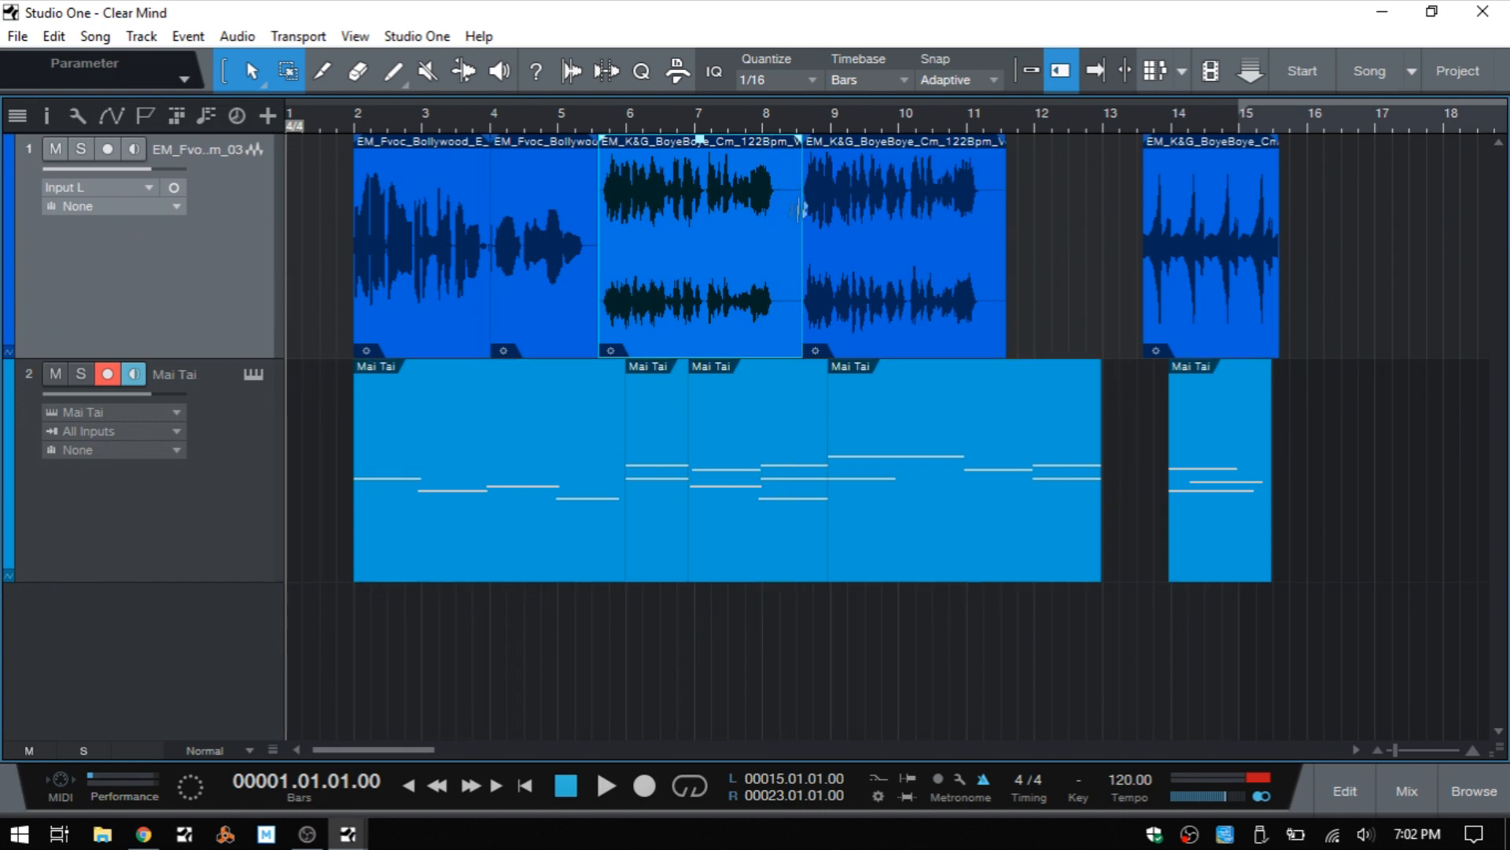
{"action": "mouse_move", "coordinate": [790, 320]}
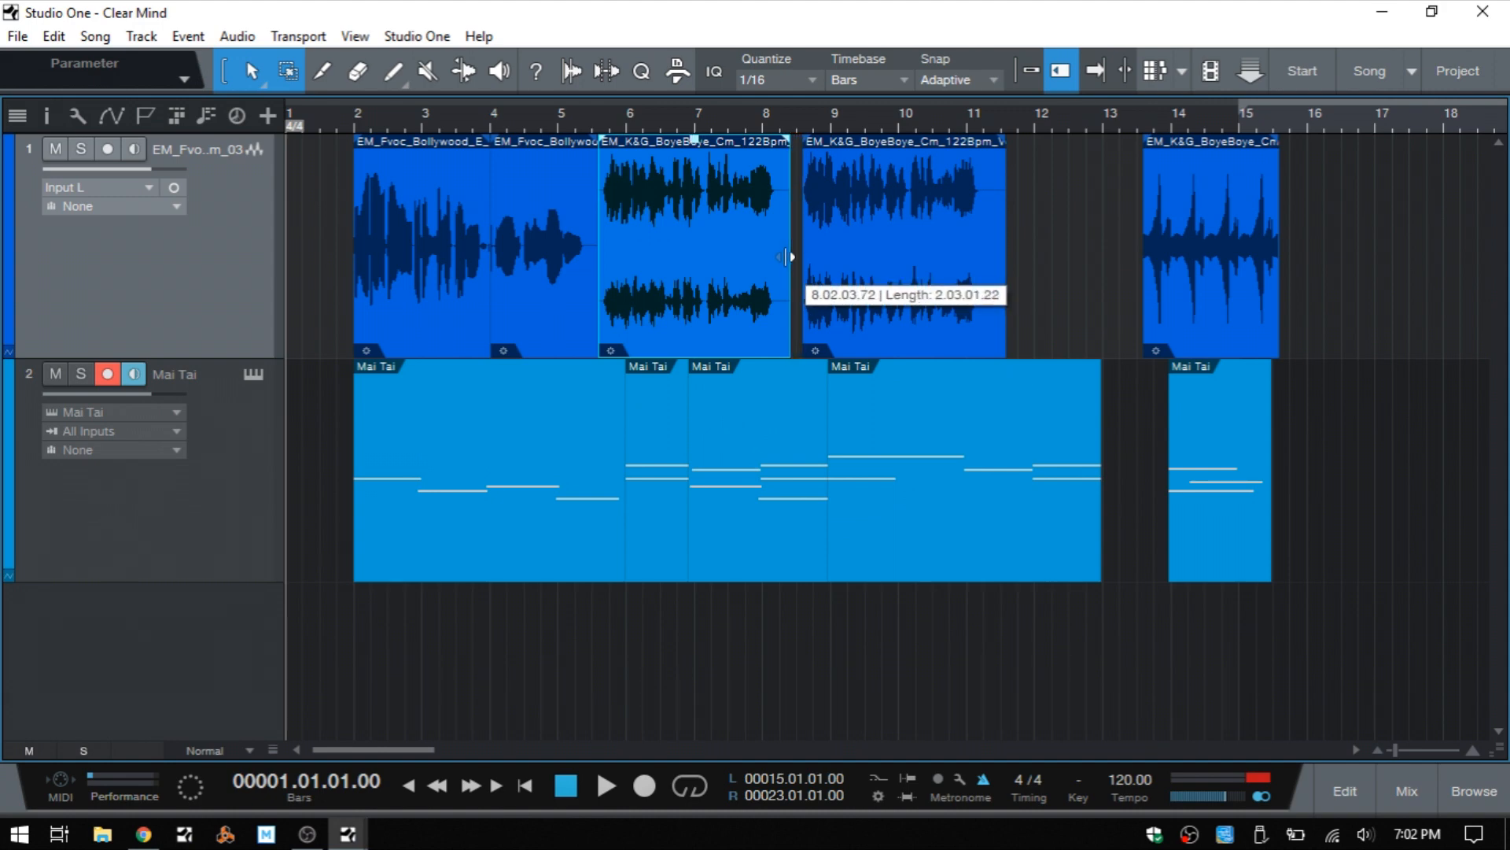
- Trim the first K&G BoyeBoye event's end back to about bar 8.5
{"action": "left_click_drag", "start_coordinate": [789, 257], "coordinate": [771, 260]}
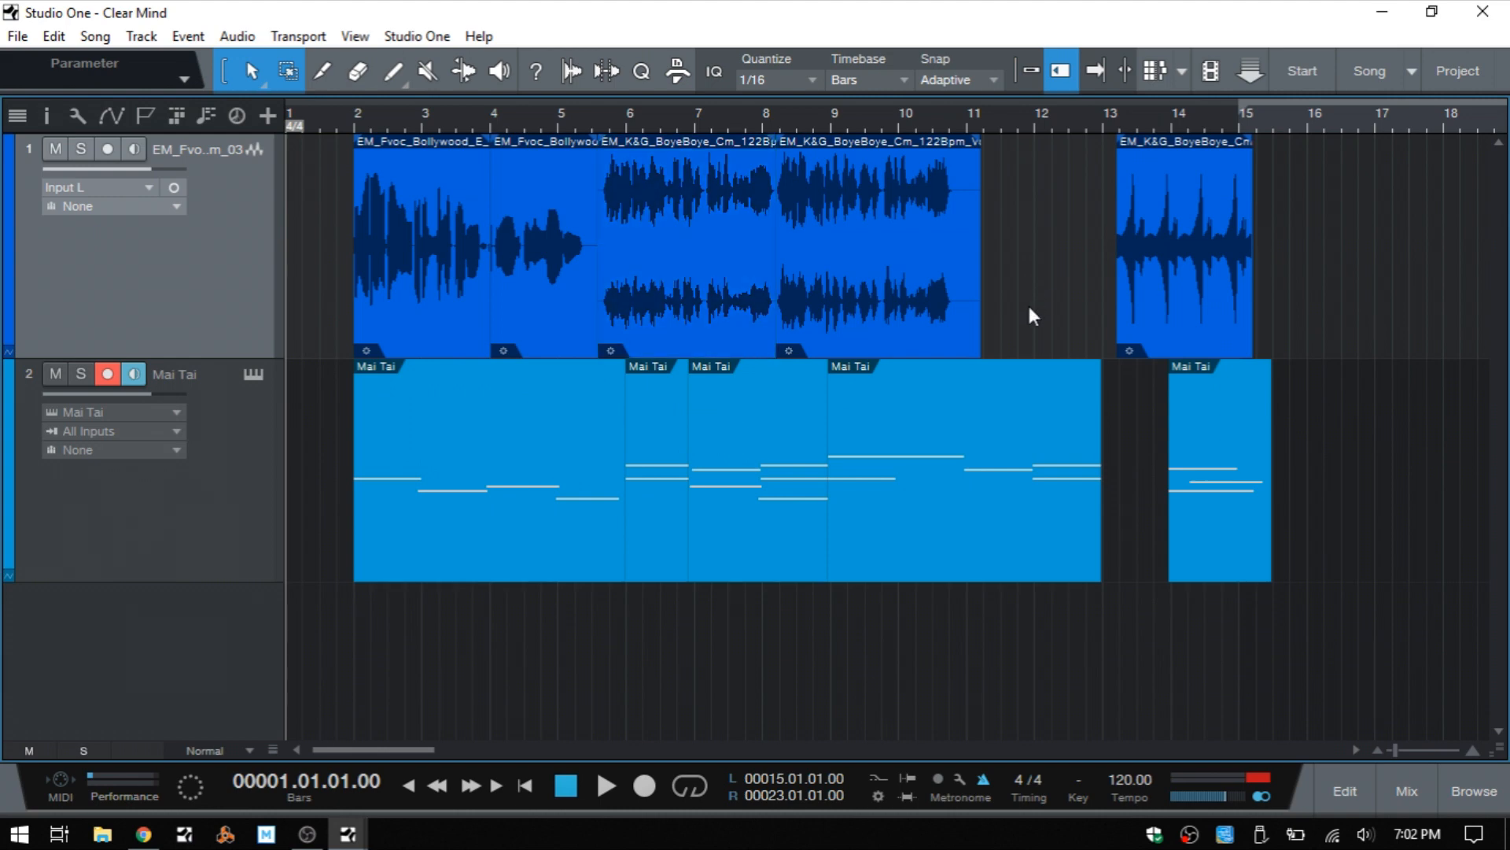
{"action": "mouse_move", "coordinate": [1035, 296]}
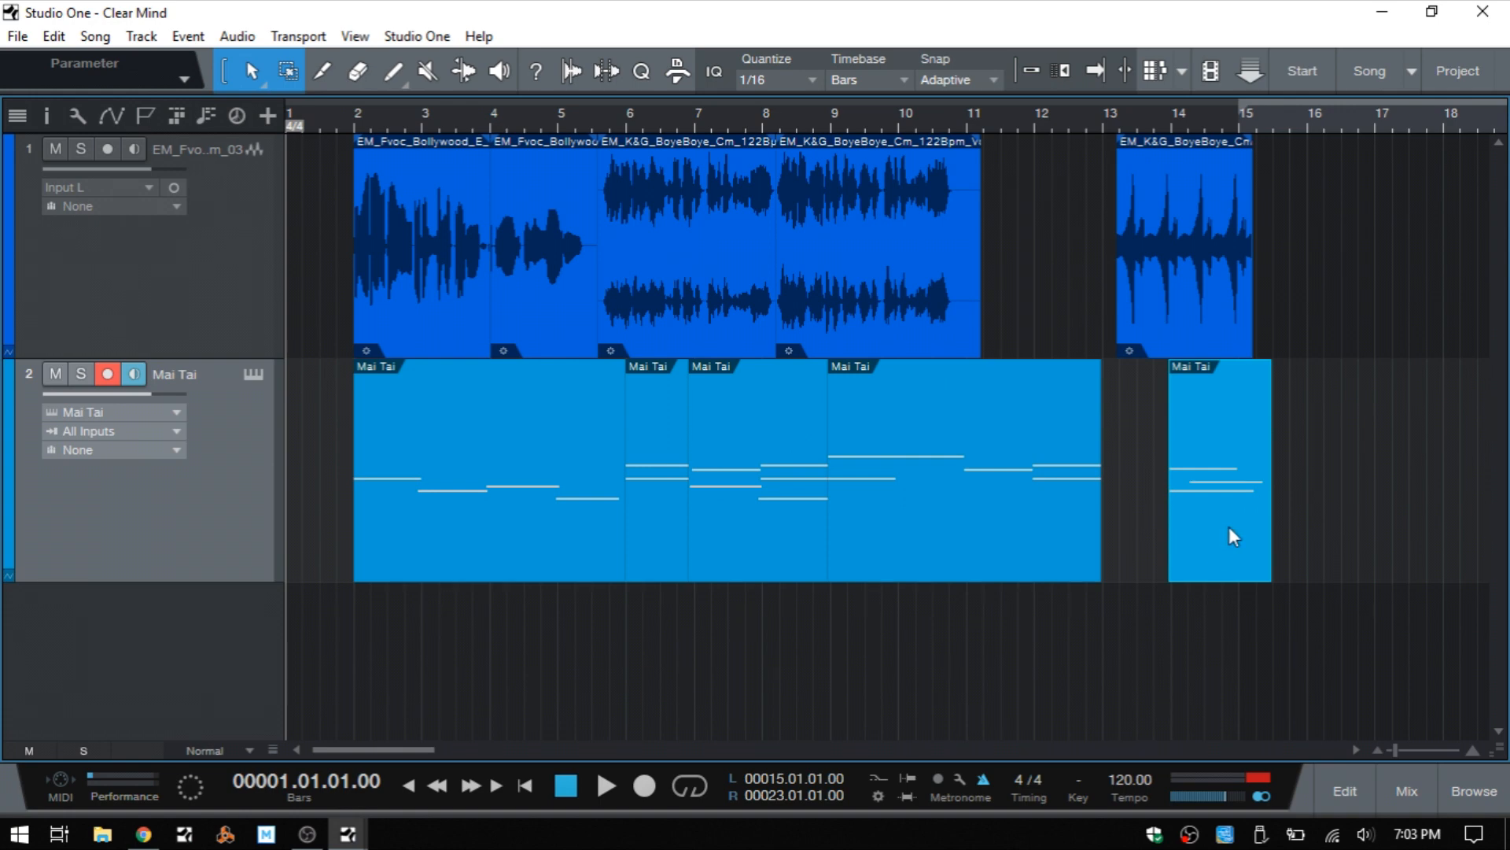
{"action": "mouse_move", "coordinate": [955, 601]}
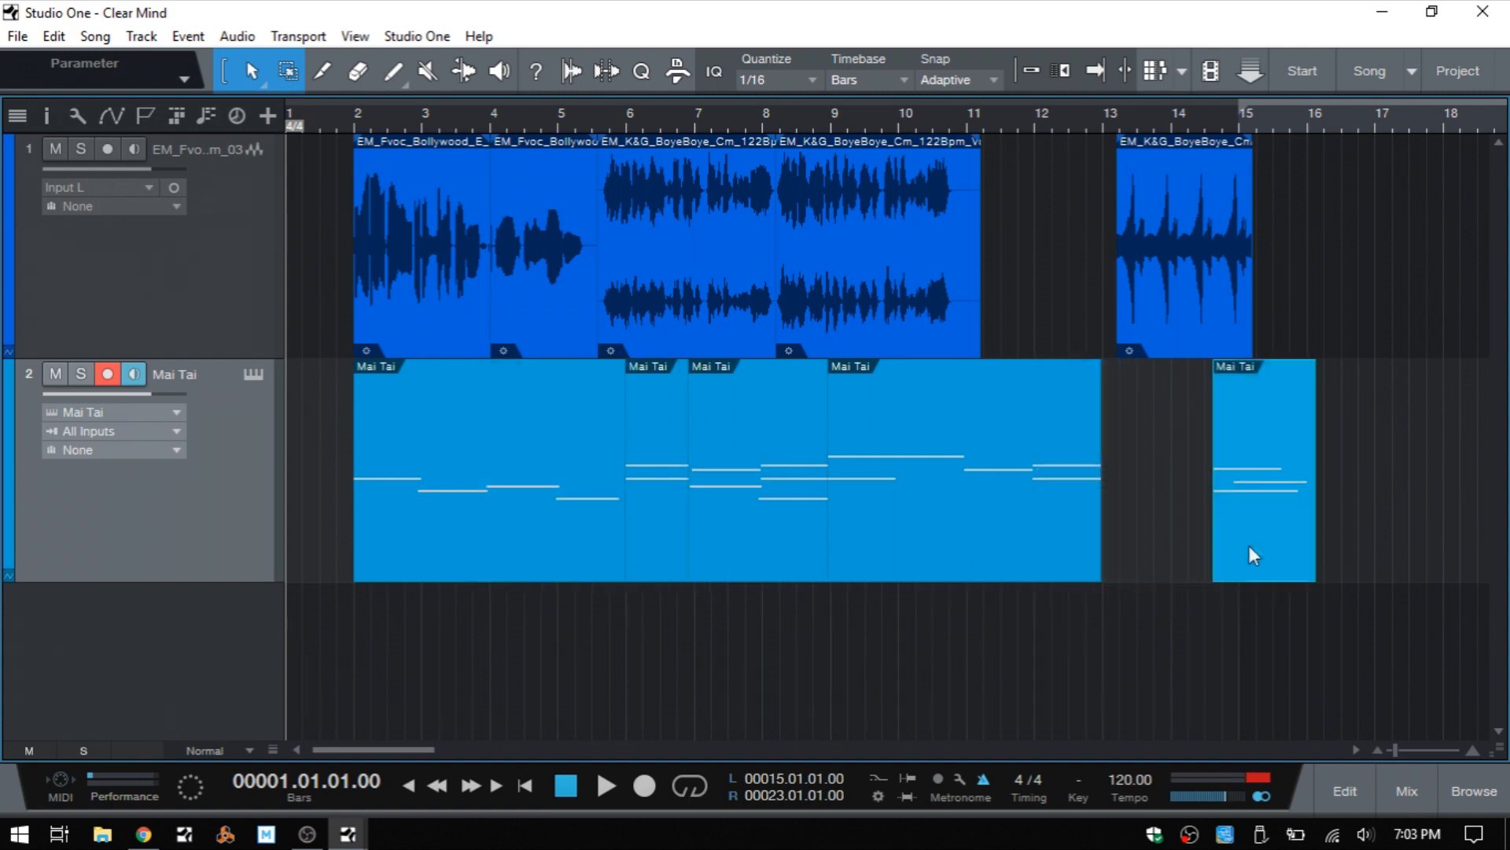
- Insert the final Mai Tai part into the first part at about bar 3.3
{"action": "left_click", "coordinate": [1061, 70]}
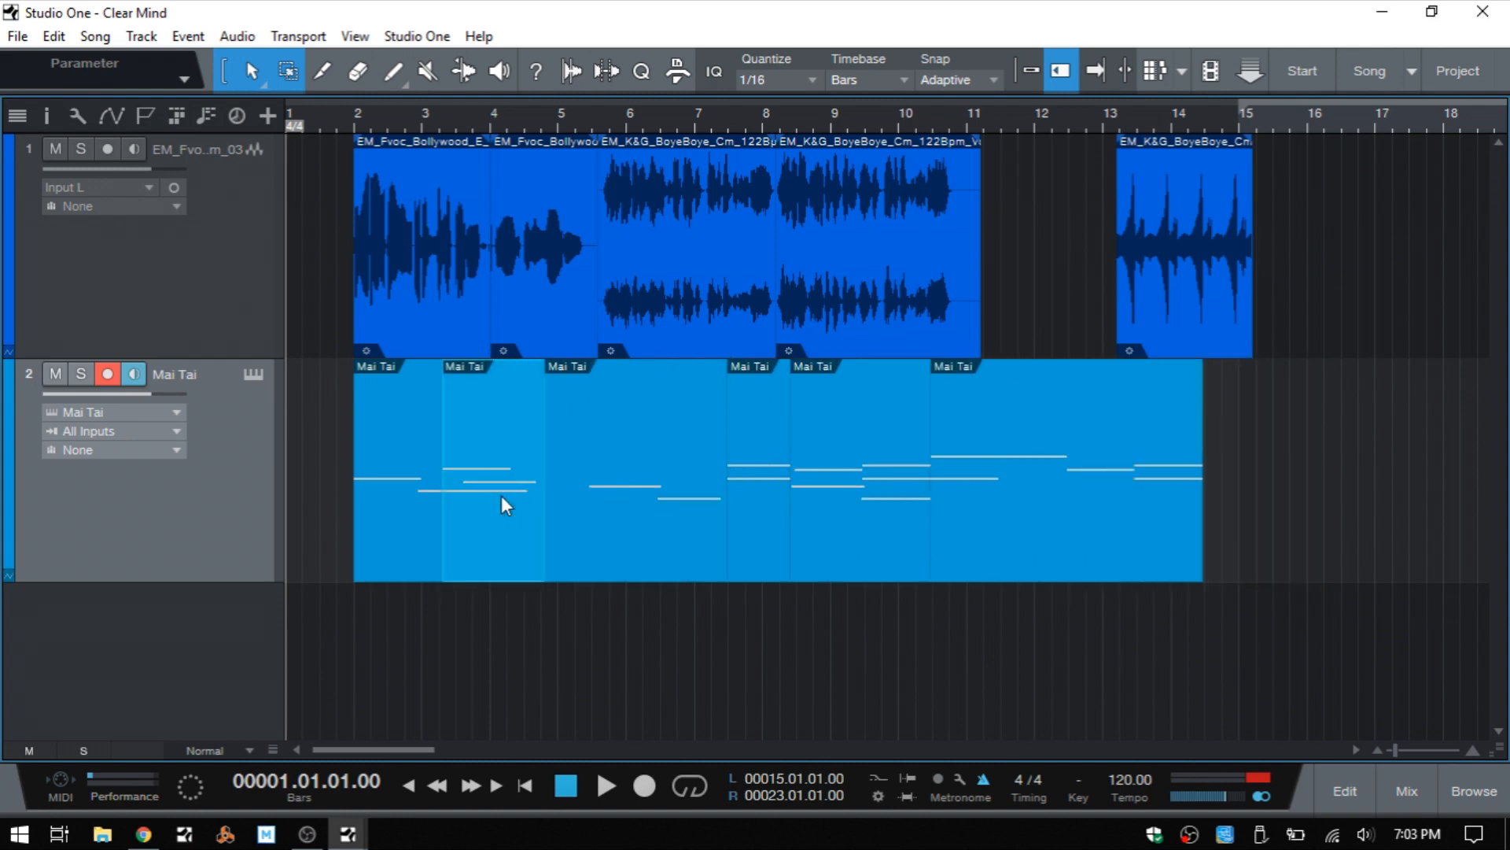
{"action": "mouse_move", "coordinate": [642, 516]}
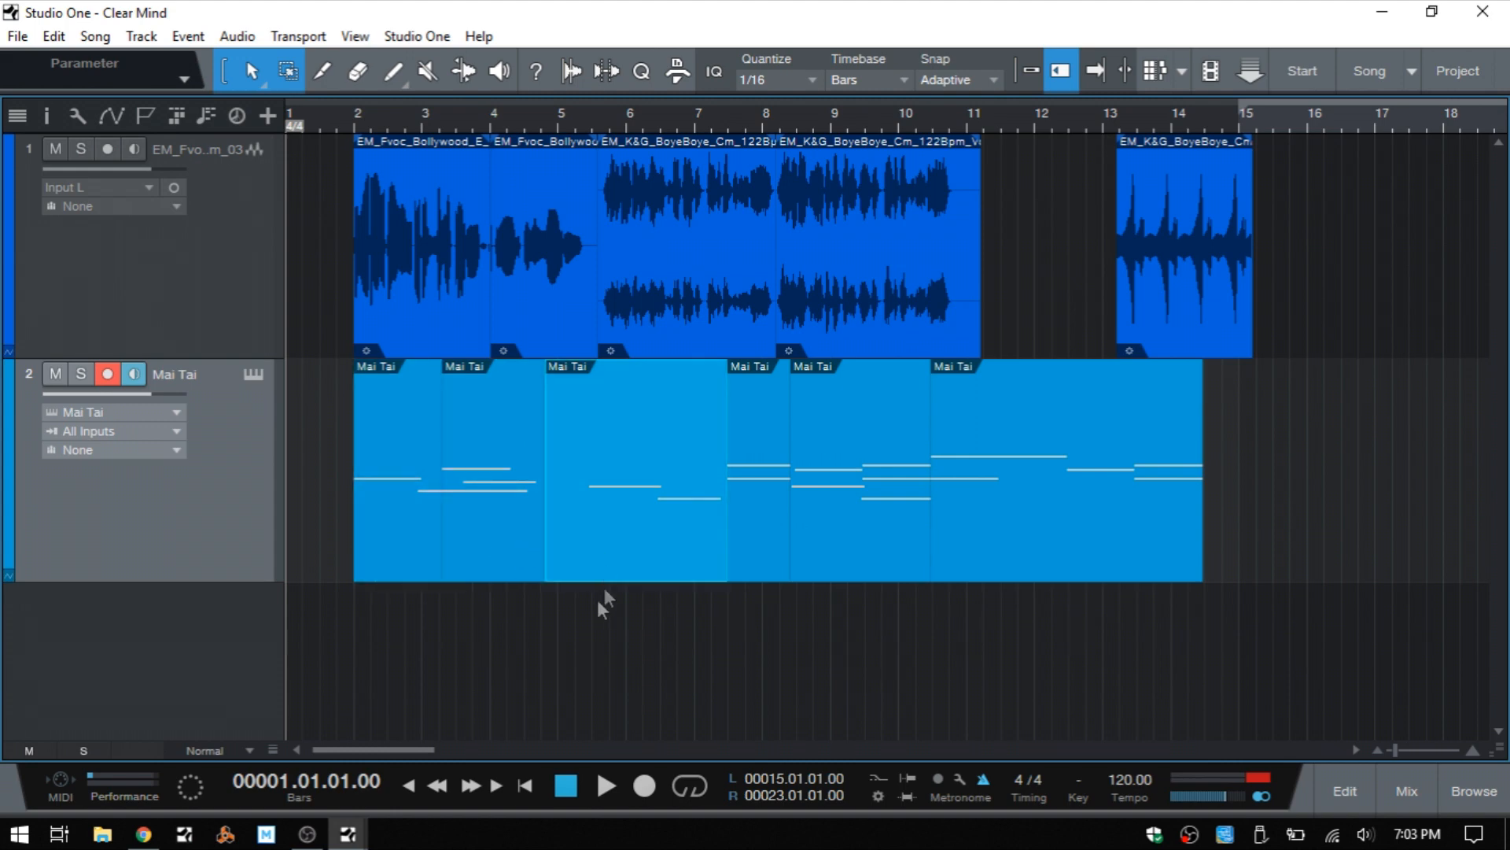
{"action": "mouse_move", "coordinate": [1060, 304]}
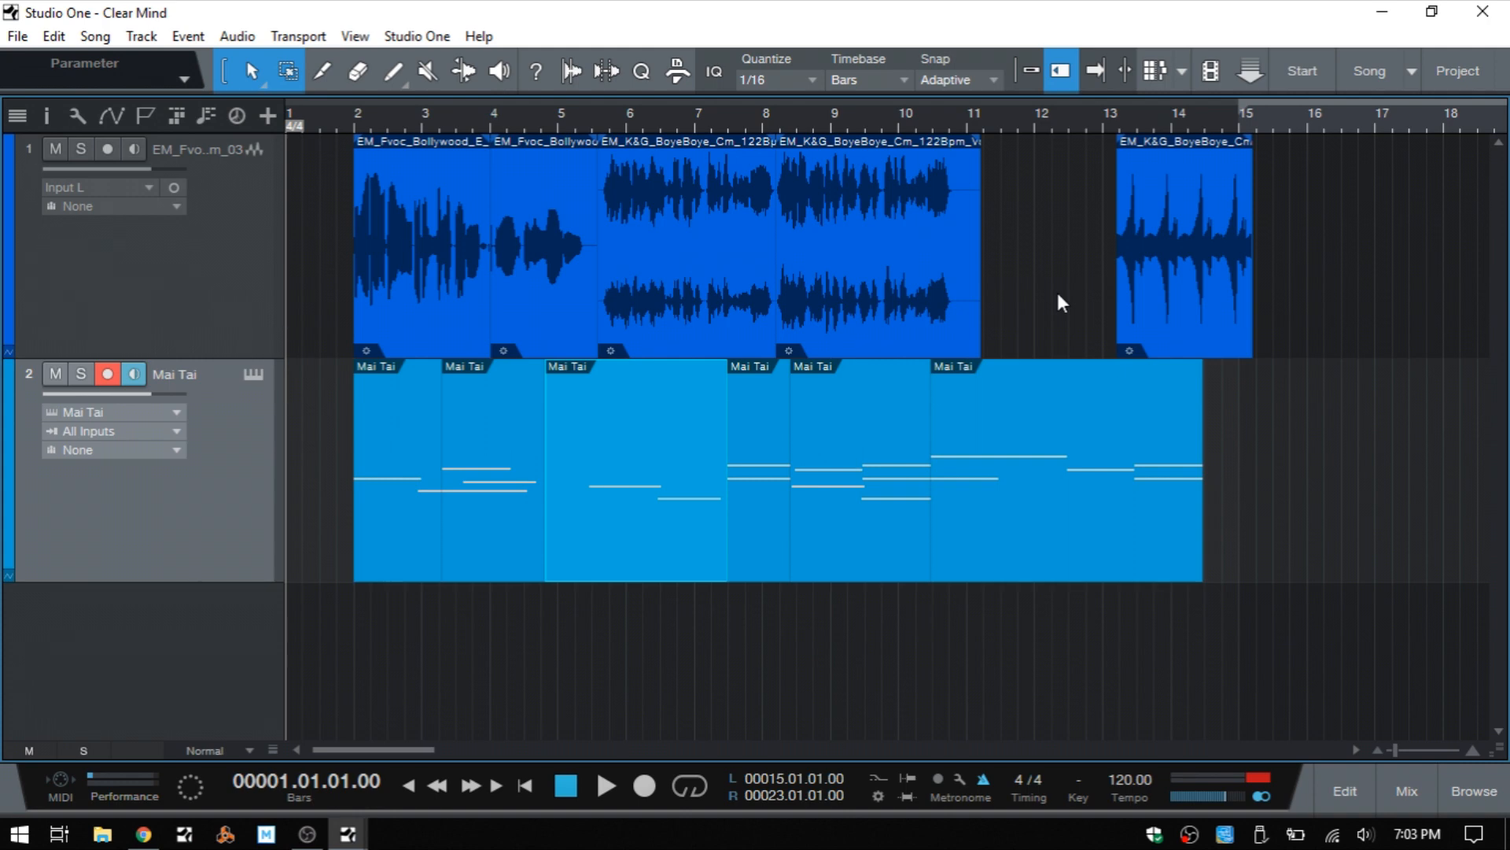
- Slice the BoyeBoye audio around bar 7, remove the slice, and split the second Bollywood vocal near bar 5
{"action": "left_click", "coordinate": [321, 71]}
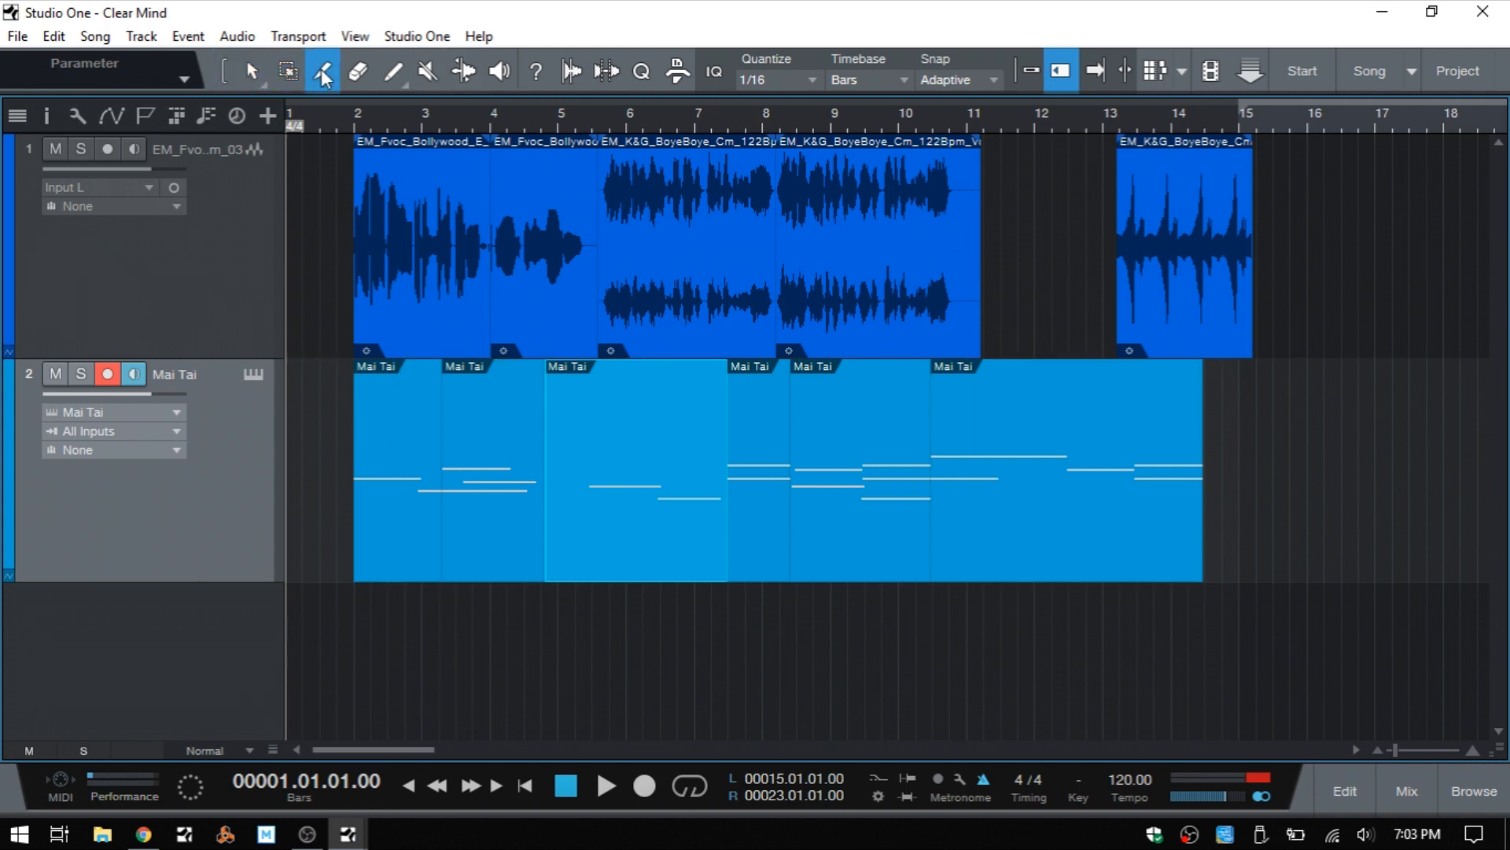
{"action": "left_click", "coordinate": [321, 72]}
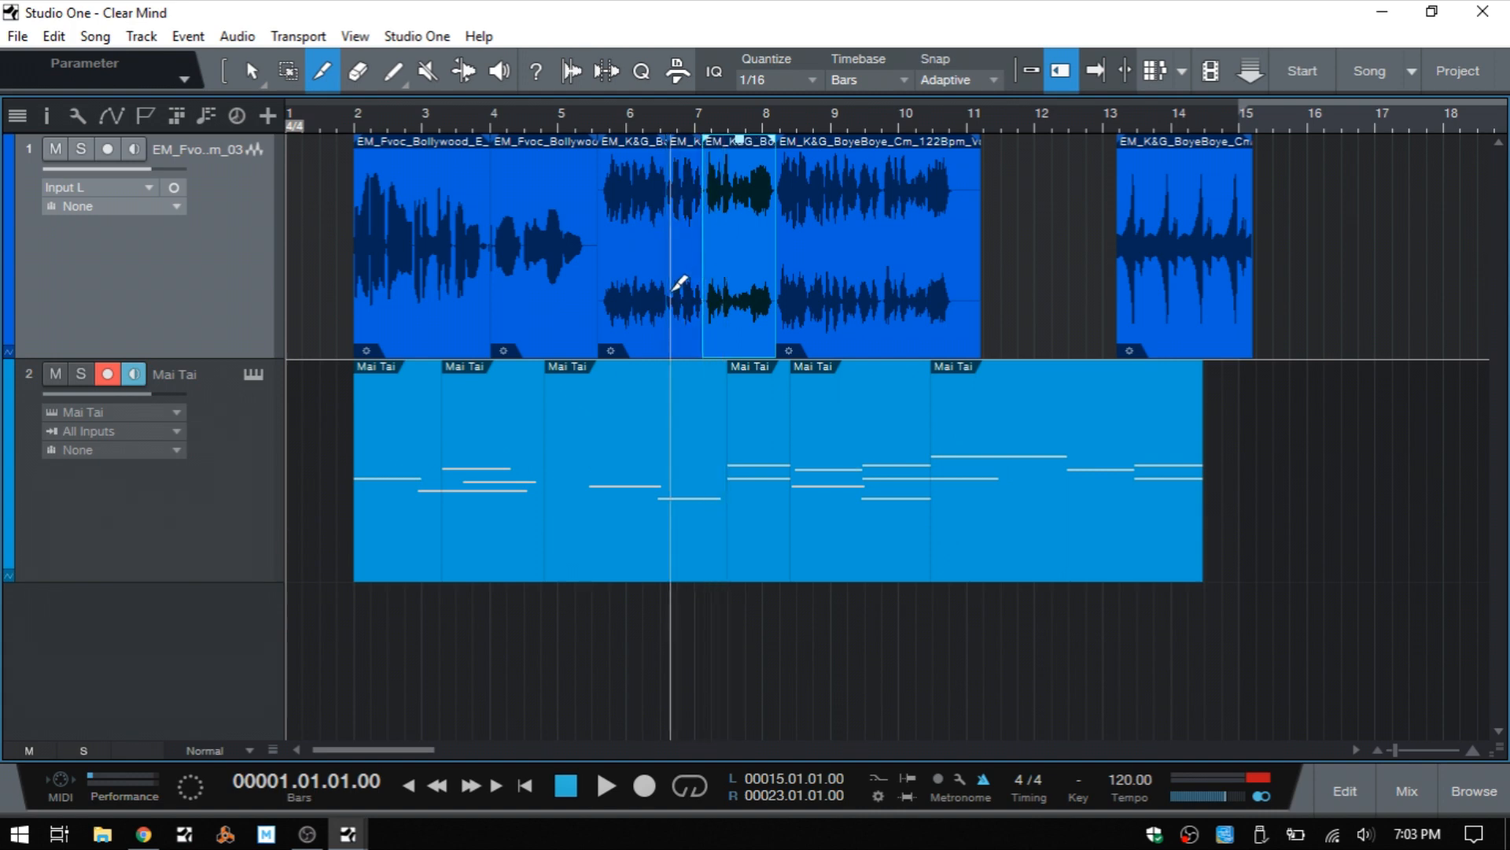
{"action": "left_click", "coordinate": [252, 70]}
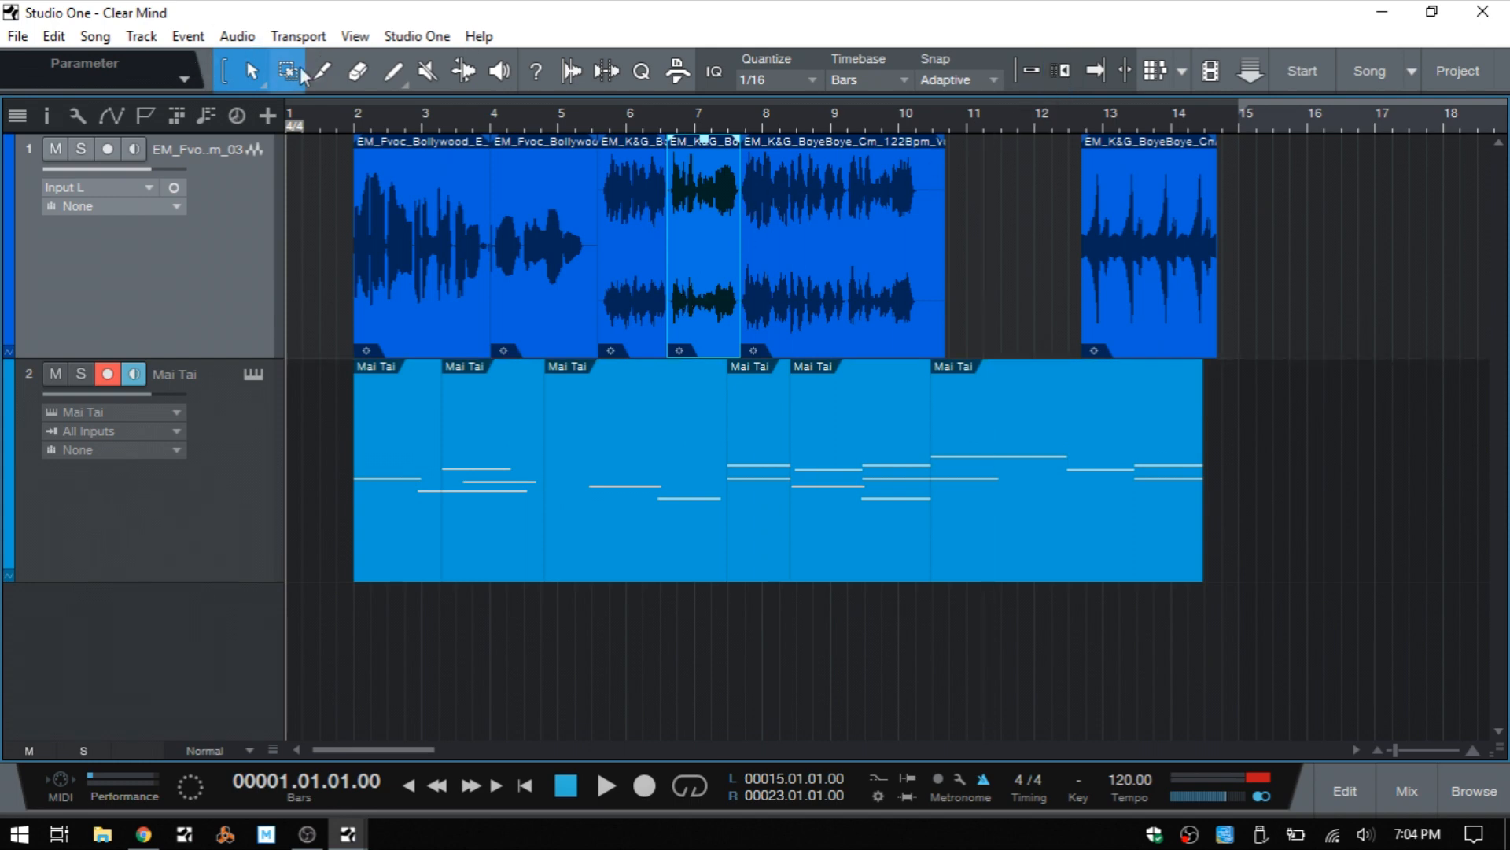
{"action": "left_click", "coordinate": [321, 72]}
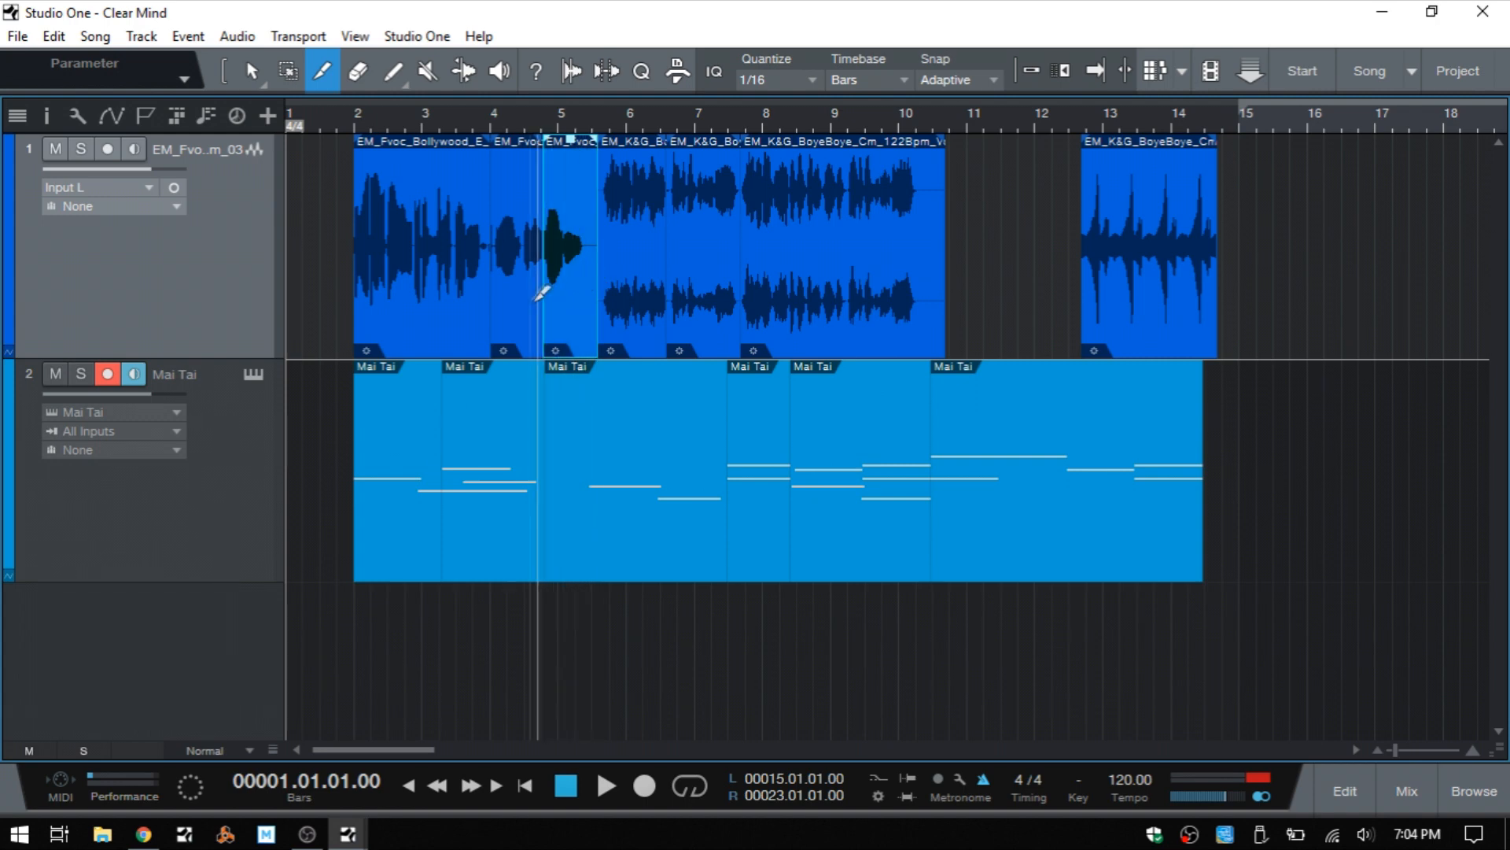
{"action": "left_click", "coordinate": [252, 71]}
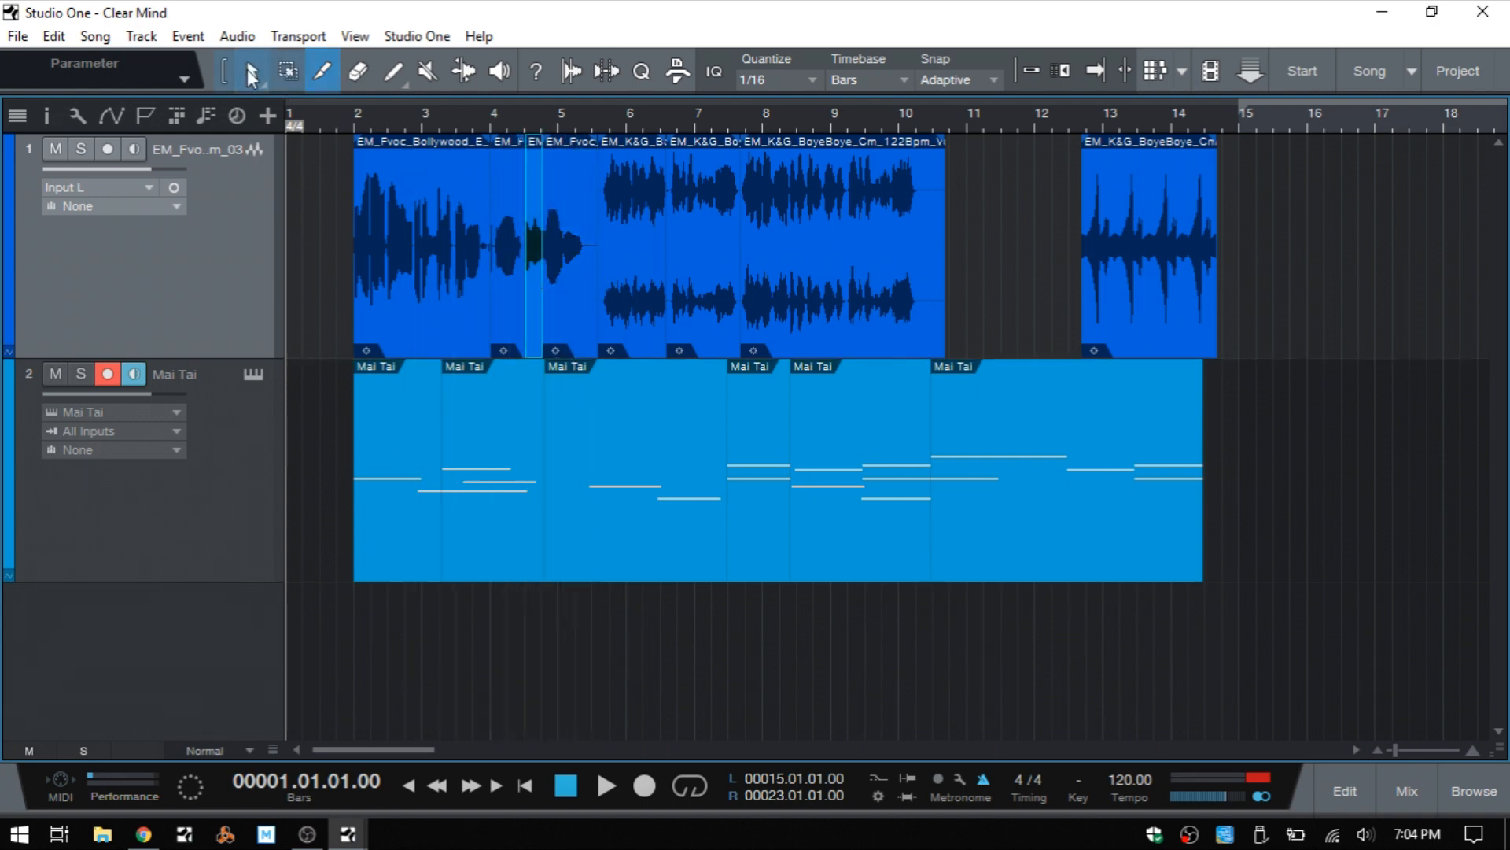